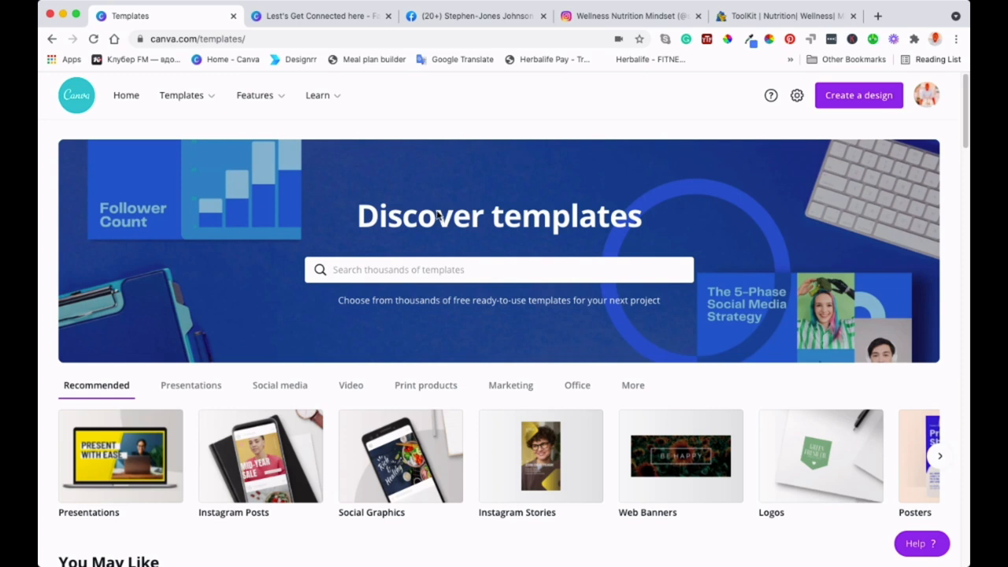
pyautogui.moveTo(438, 164)
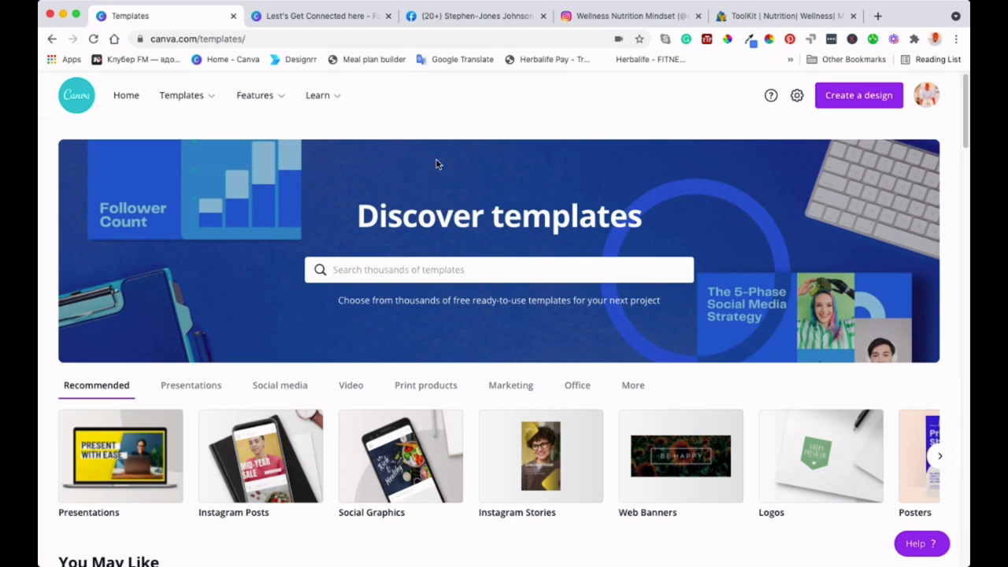
pyautogui.moveTo(513, 154)
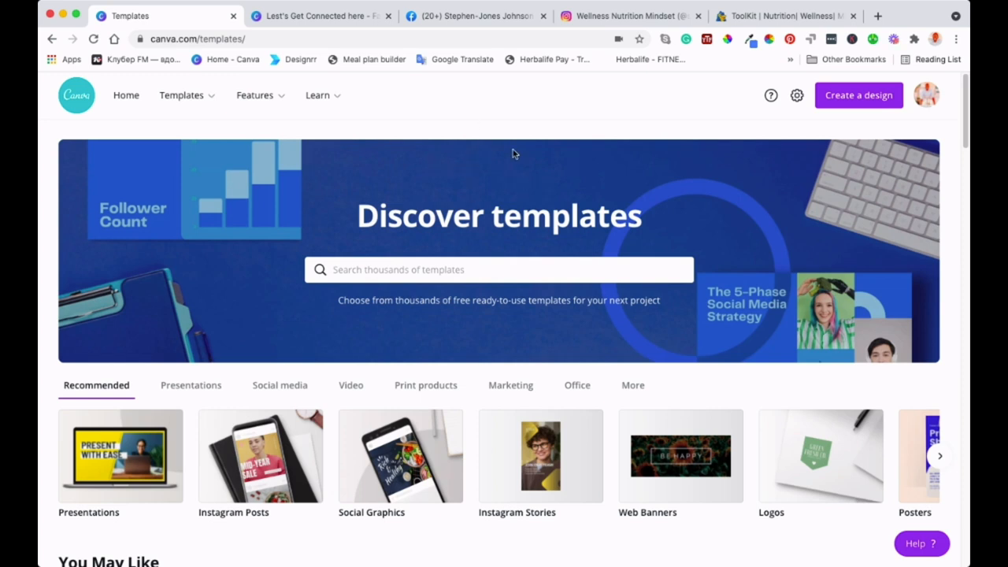
pyautogui.moveTo(540, 124)
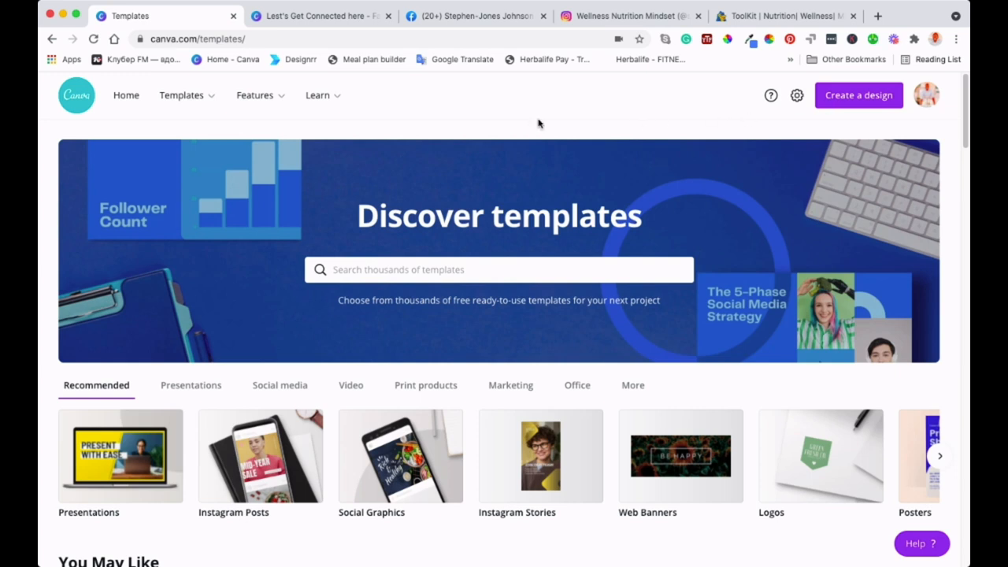
pyautogui.moveTo(539, 128)
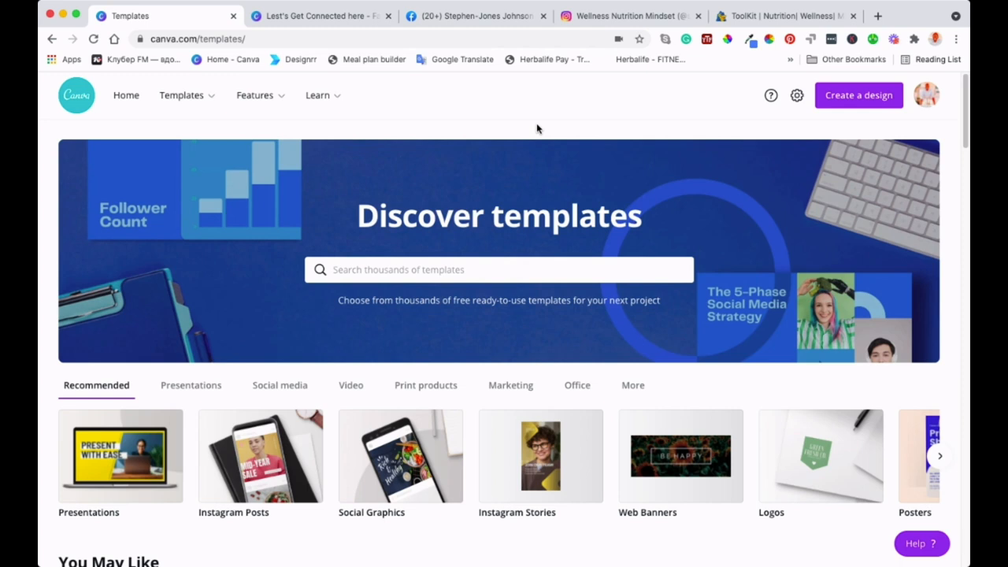
pyautogui.moveTo(437, 329)
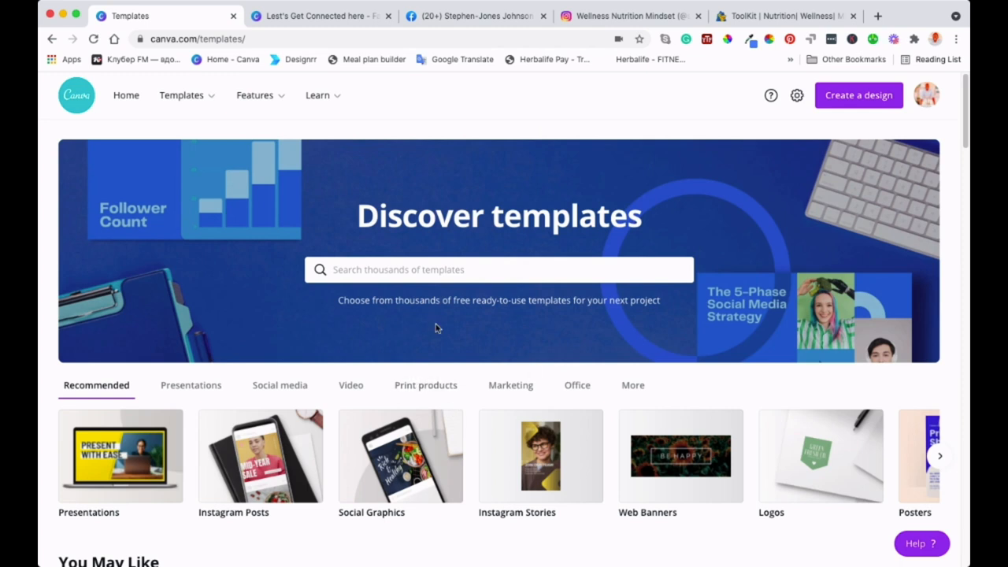
pyautogui.moveTo(473, 130)
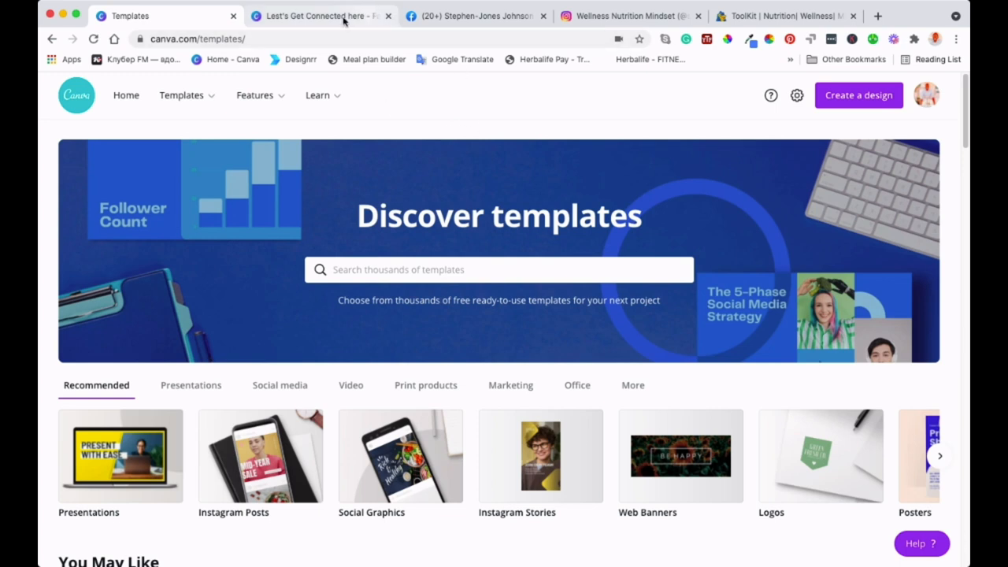
# Switch to the Let's Get Connected here design and launch the QR Code app from More
pyautogui.click(319, 16)
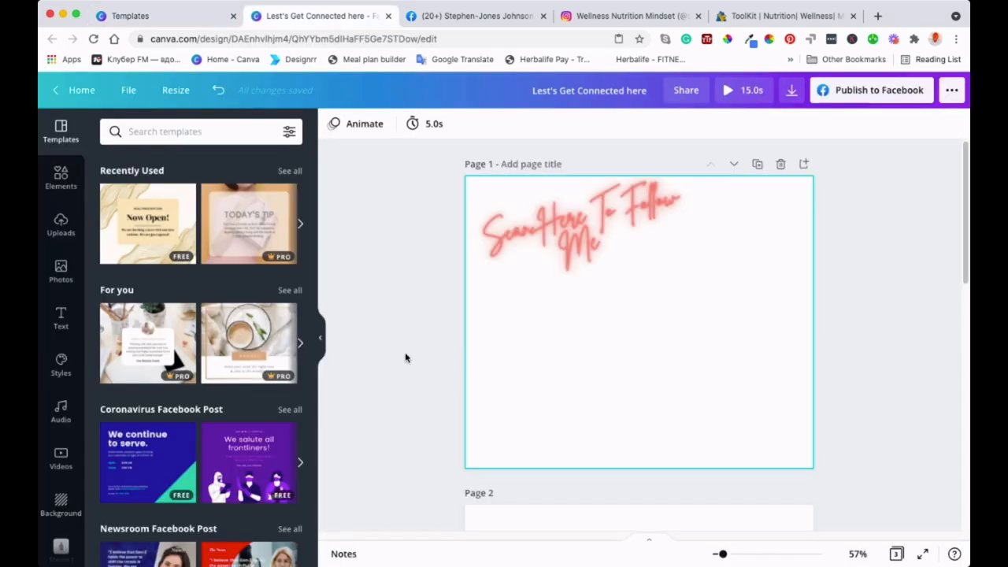
pyautogui.scroll(-3)
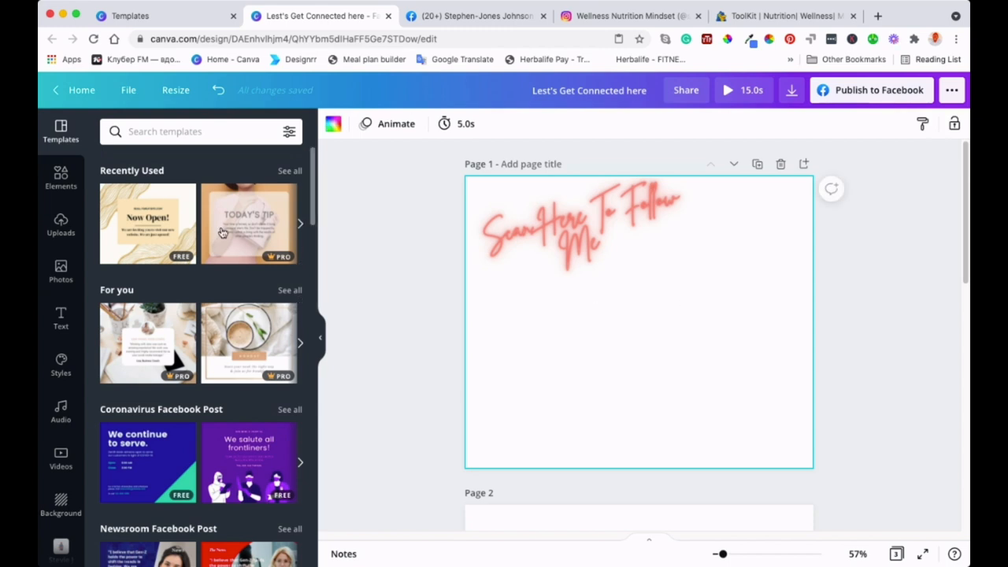
pyautogui.moveTo(229, 391)
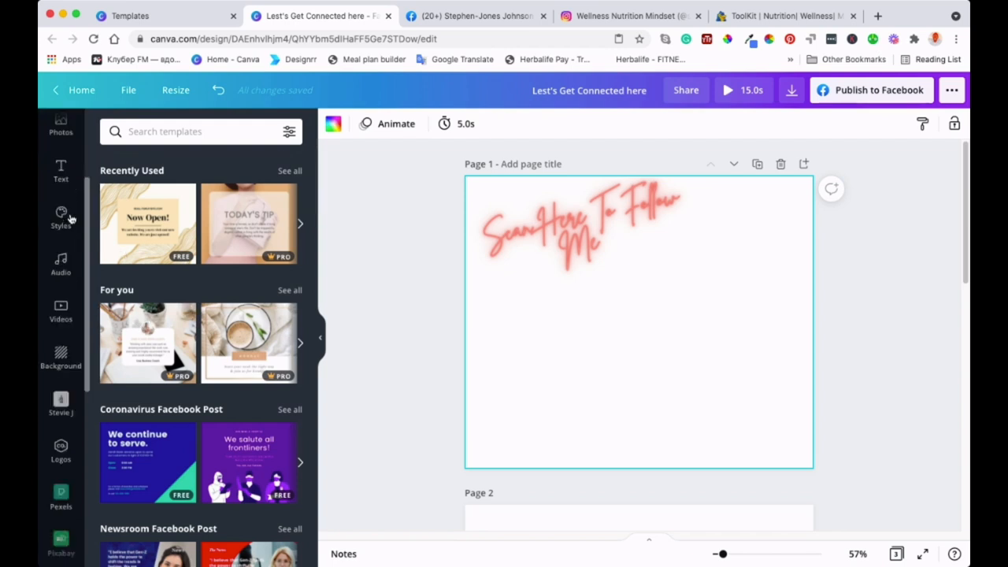
pyautogui.scroll(-3)
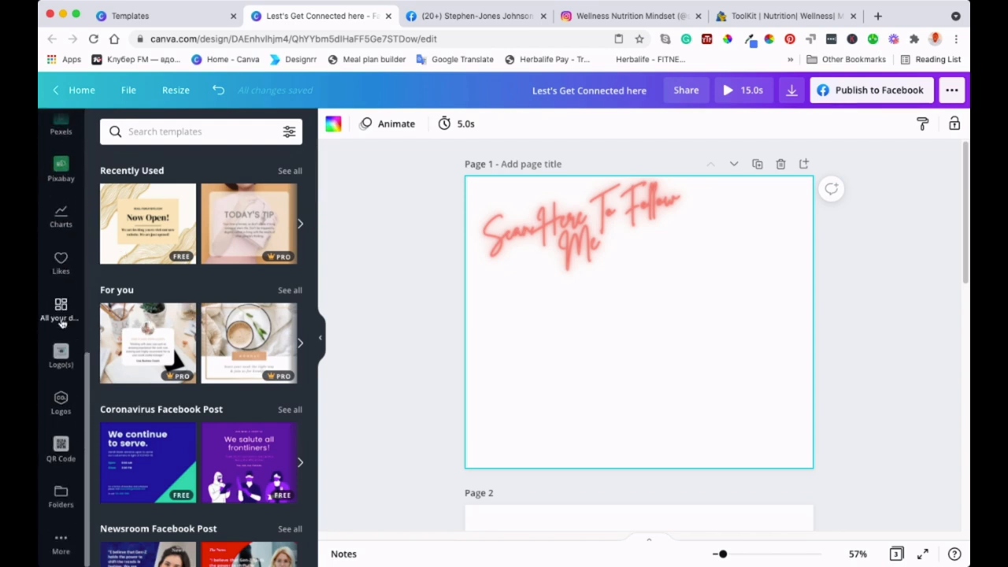
pyautogui.moveTo(73, 502)
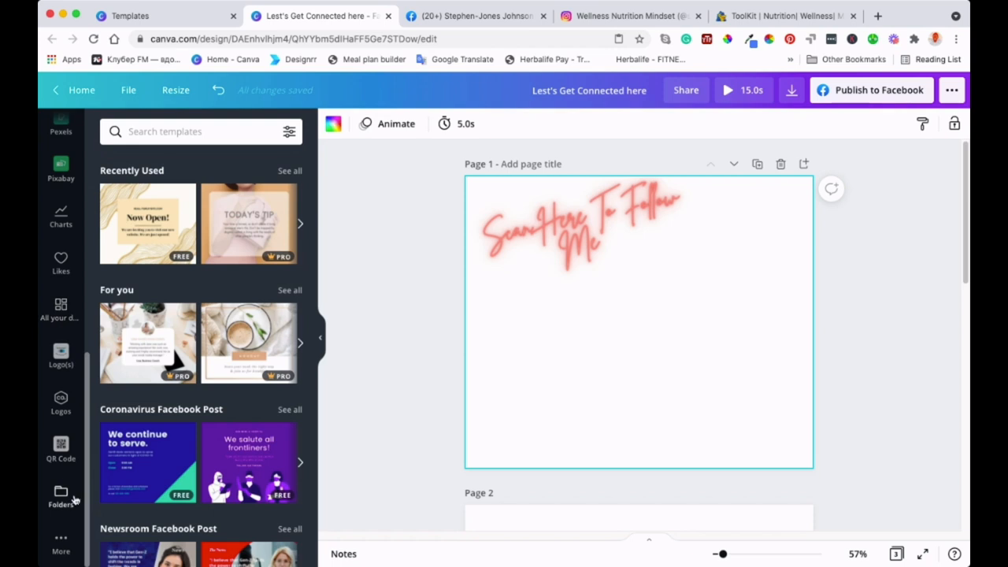
pyautogui.moveTo(61, 544)
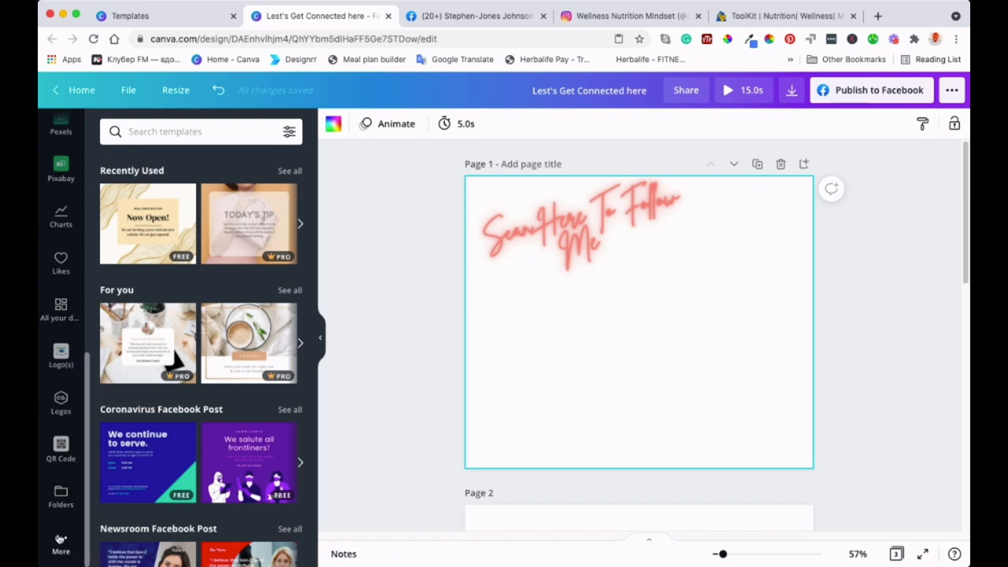
pyautogui.moveTo(61, 544)
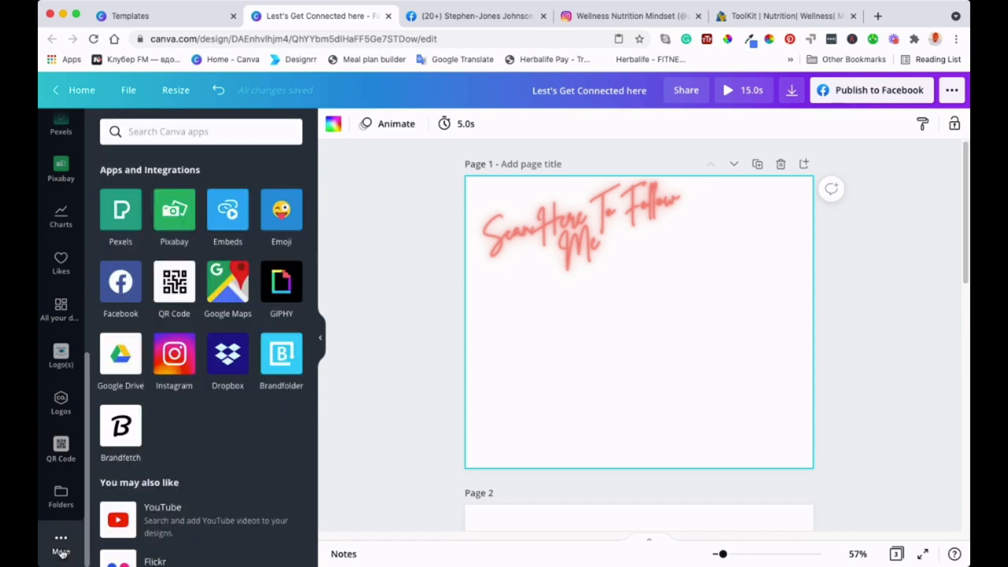
pyautogui.moveTo(126, 187)
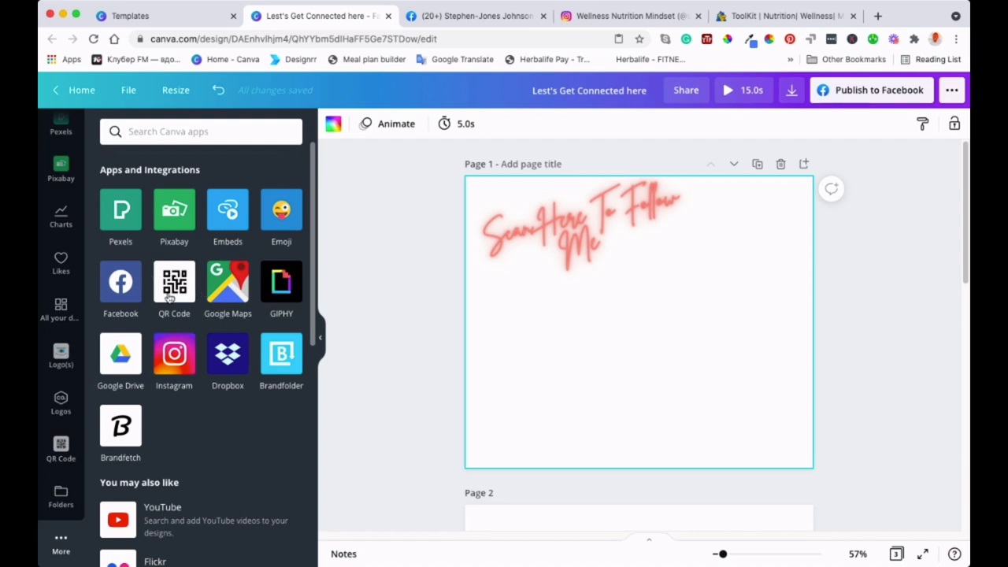
pyautogui.moveTo(174, 291)
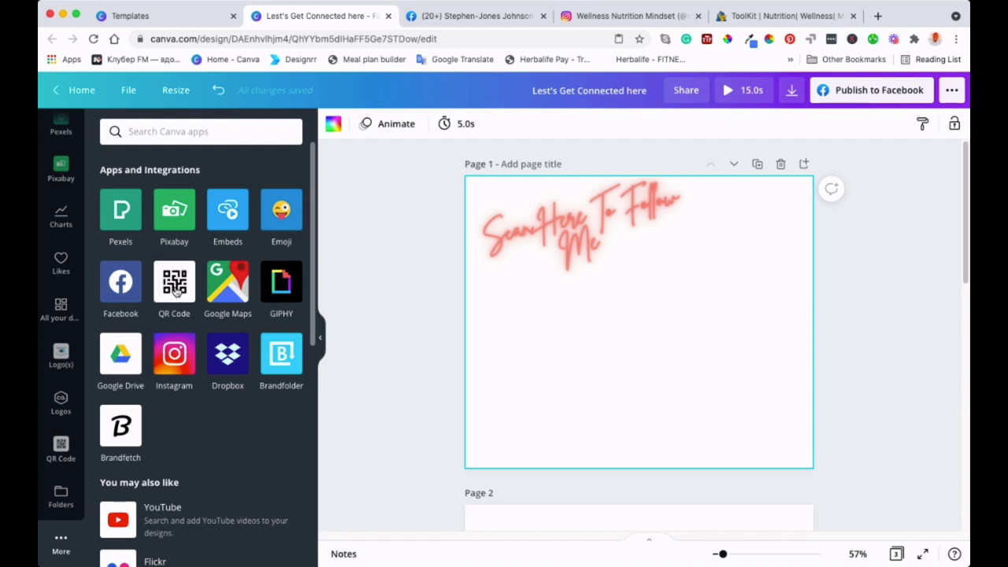
pyautogui.click(174, 282)
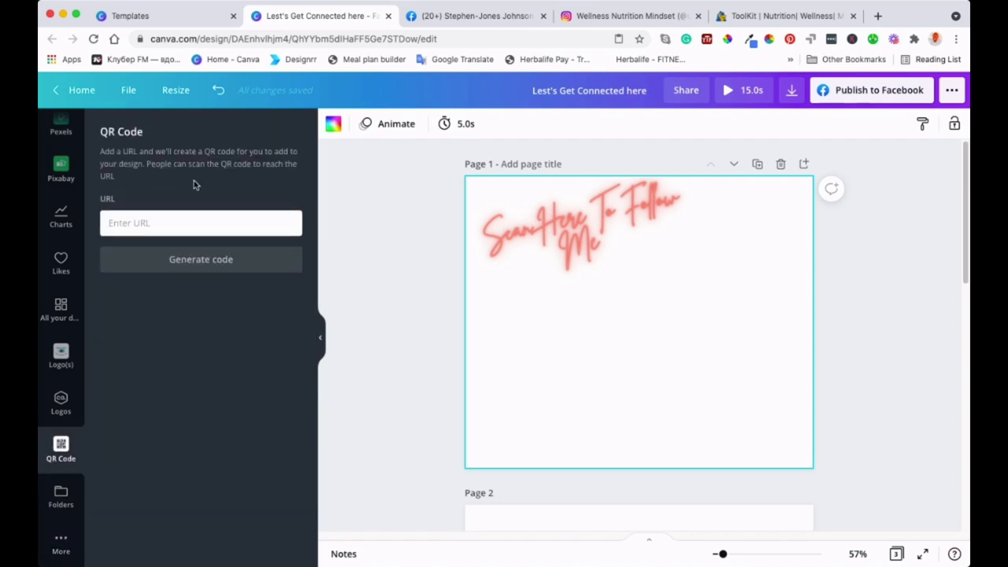
# Switch to the Instagram profile page in the browser
pyautogui.click(201, 223)
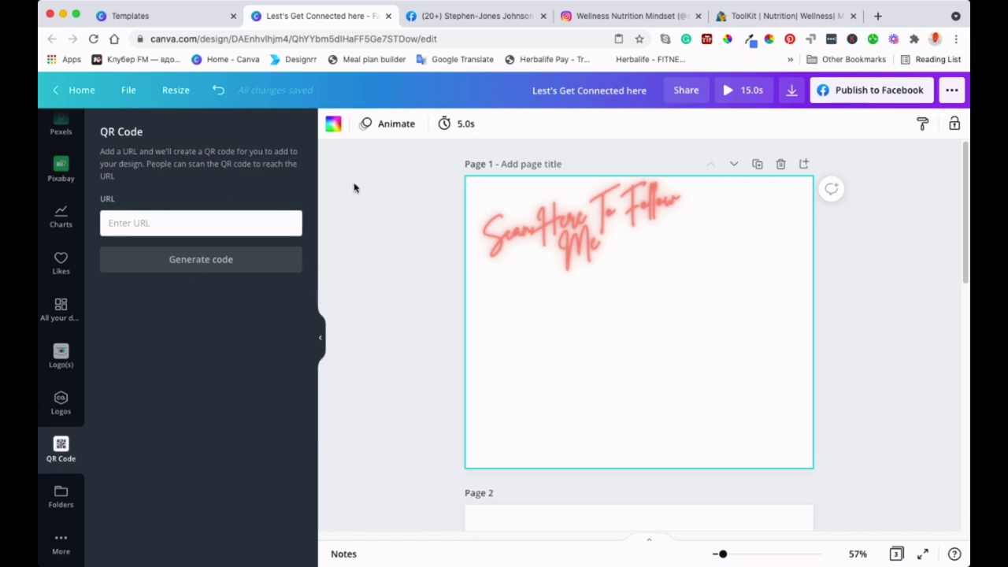
pyautogui.moveTo(553, 296)
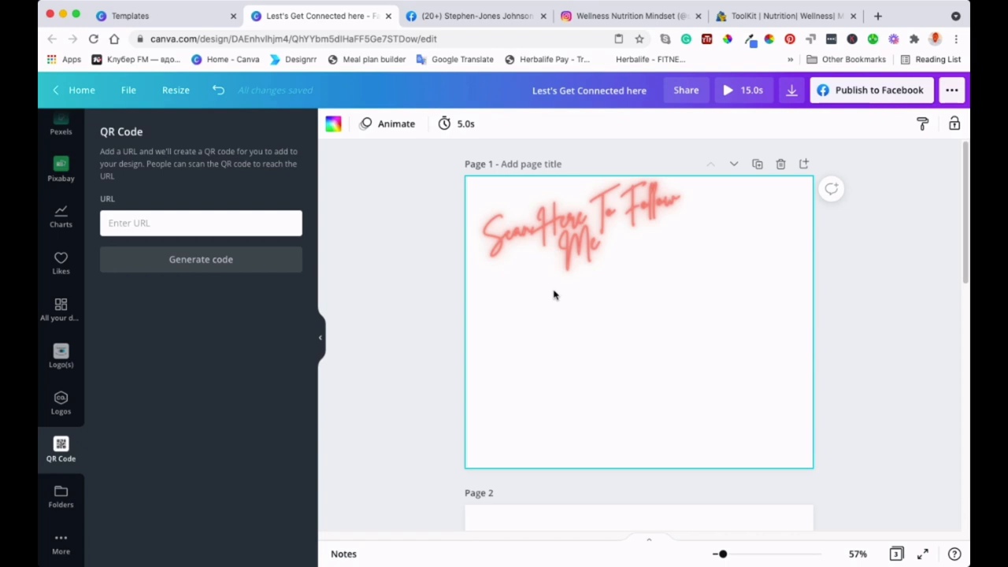
pyautogui.moveTo(359, 138)
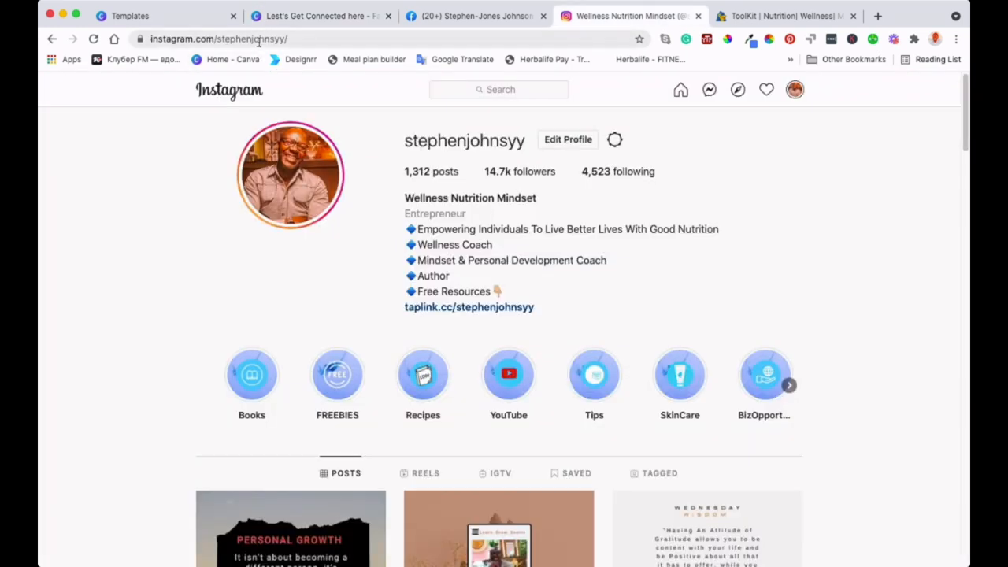
# Copy the Instagram profile's URL from the address bar and return to Canva
pyautogui.click(219, 39)
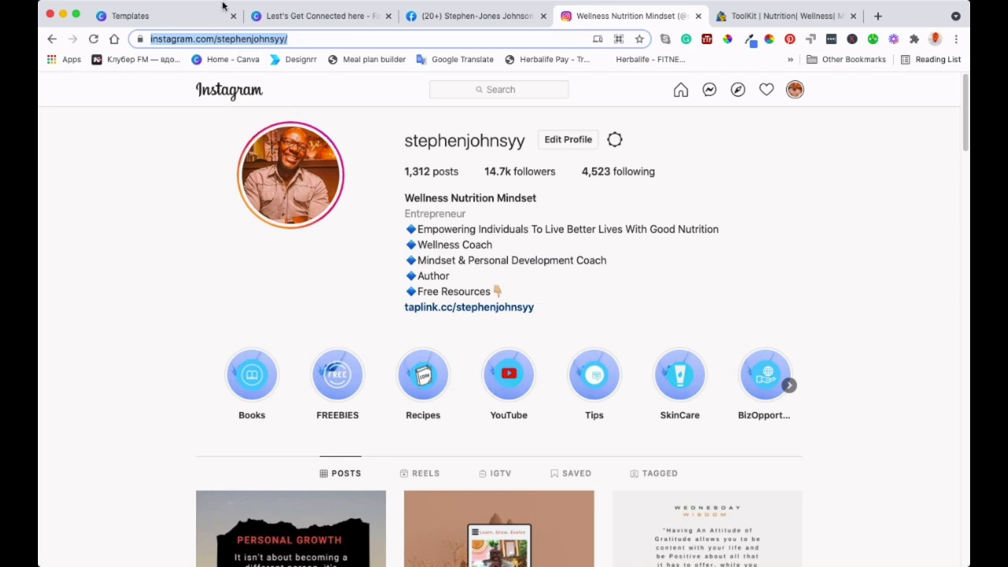
pyautogui.click(315, 16)
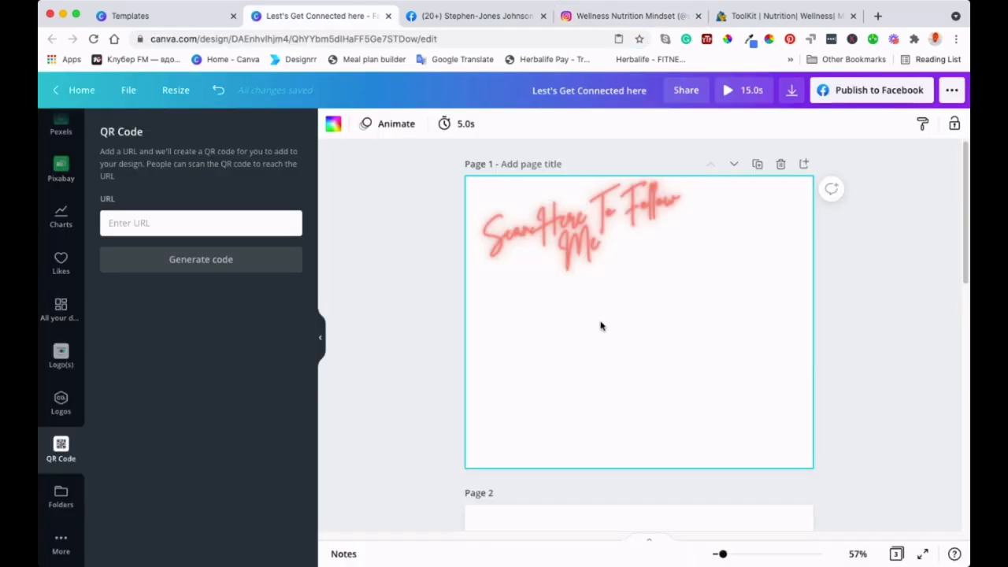
pyautogui.click(201, 223)
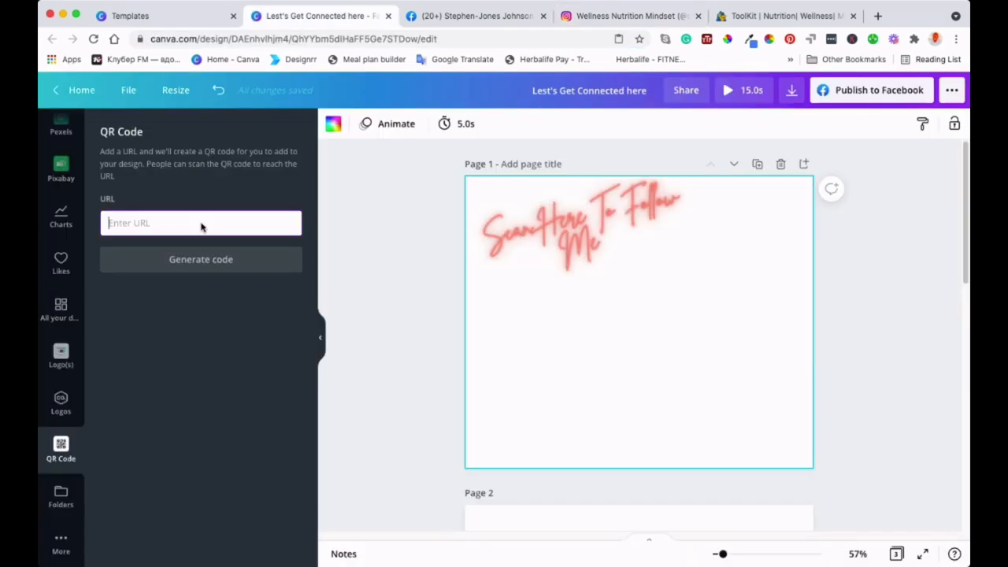
pyautogui.moveTo(243, 309)
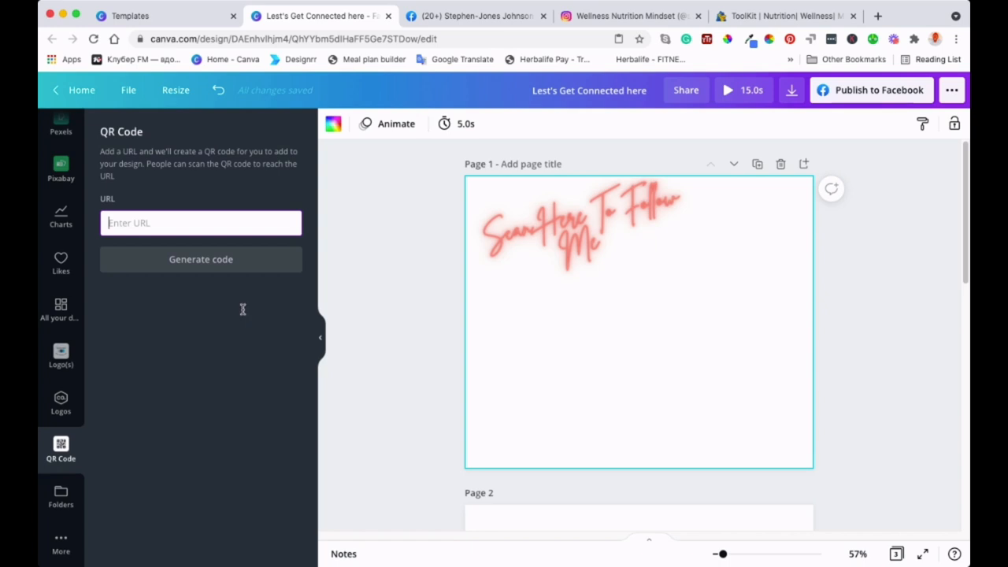
pyautogui.write('https://www.instagram.com/stephenjohnsyy/')
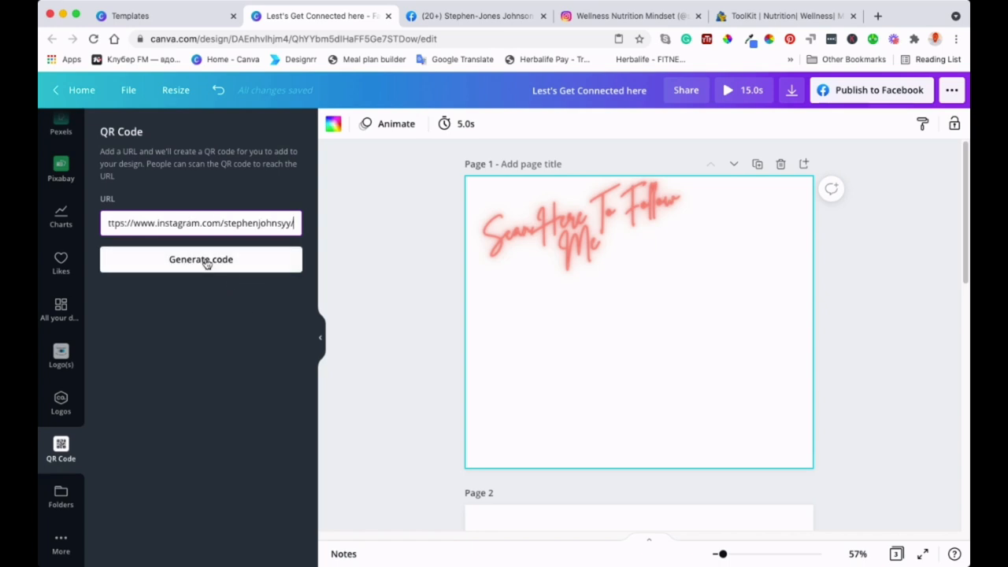
pyautogui.click(201, 259)
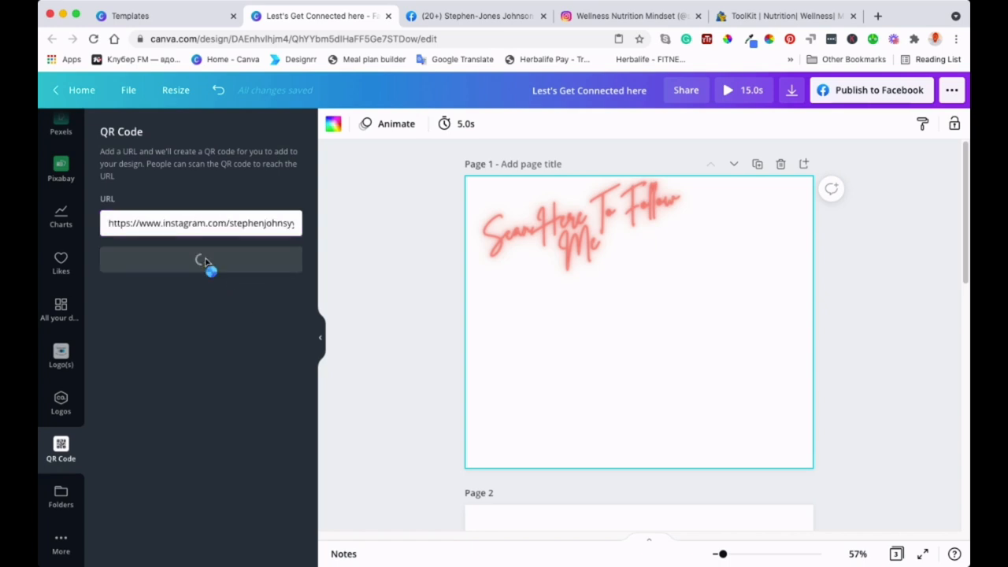
pyautogui.click(201, 259)
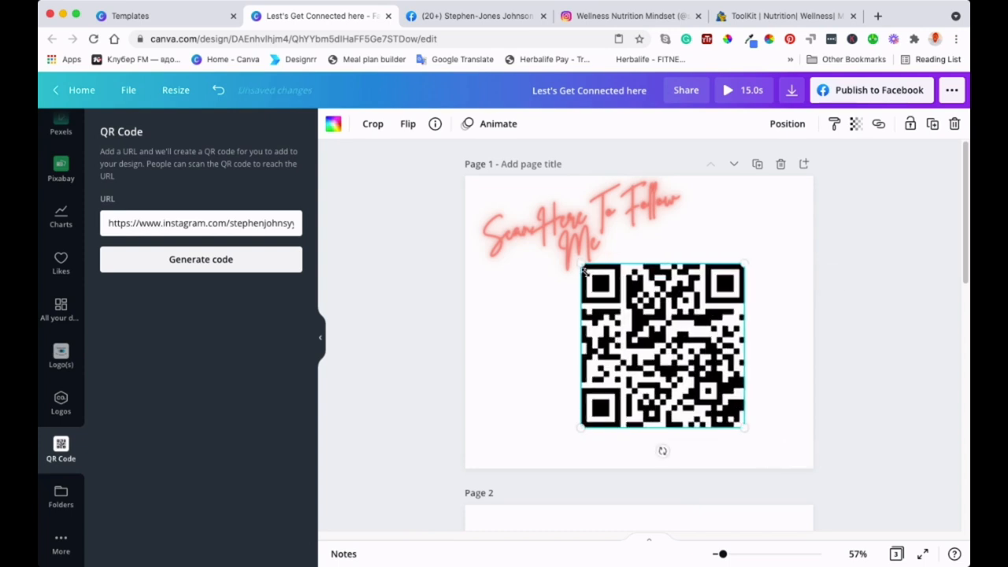
# Enlarge the Instagram QR code and move the neon heading to the top-left above it
pyautogui.moveTo(581, 266); pyautogui.dragTo(554, 233)
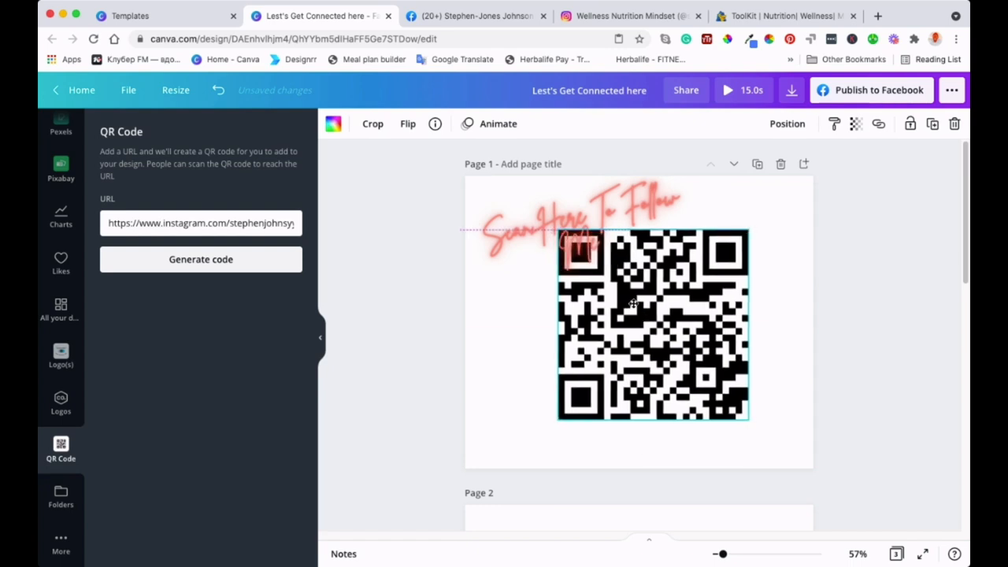
pyautogui.moveTo(652, 321); pyautogui.dragTo(638, 322)
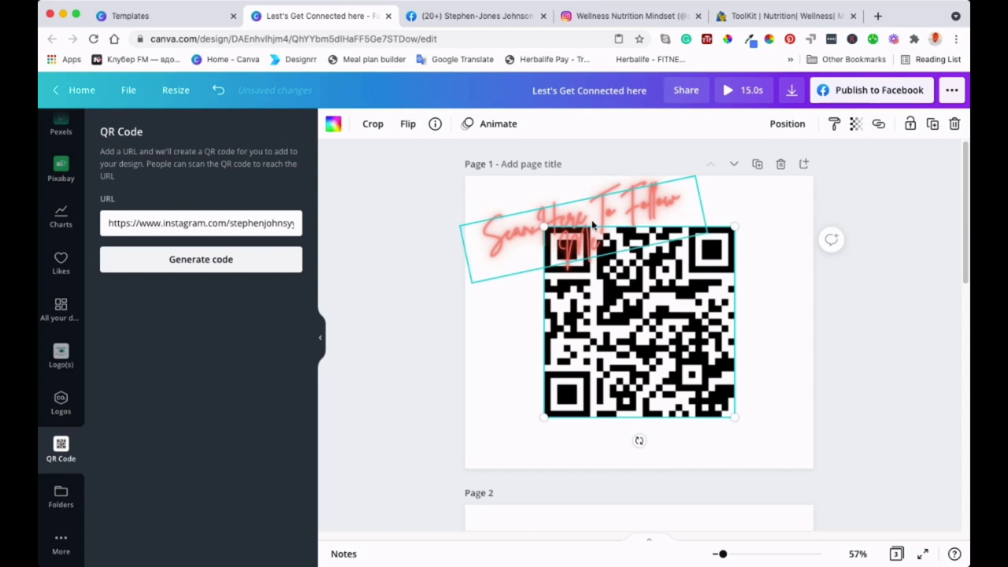
pyautogui.click(594, 221)
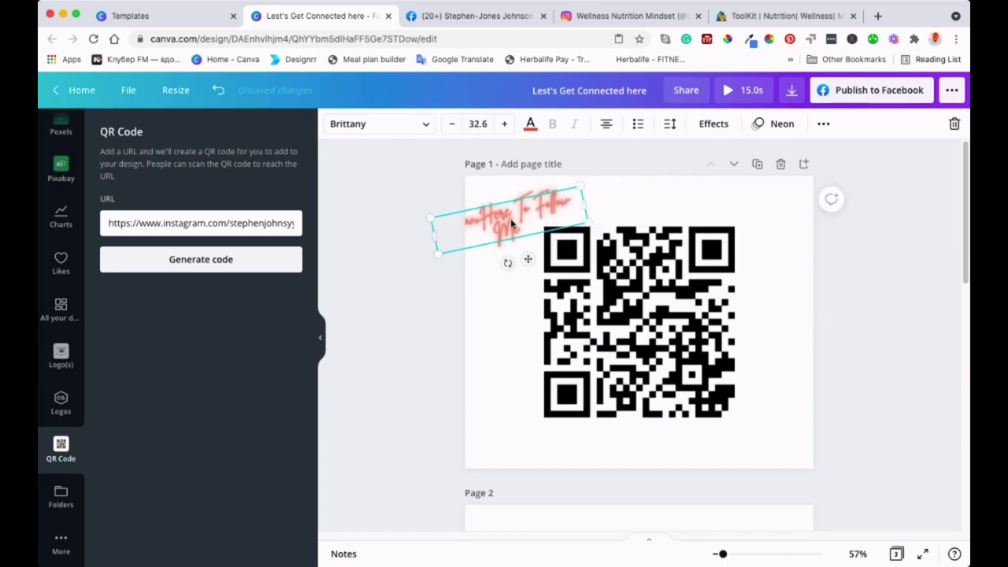
pyautogui.moveTo(508, 221); pyautogui.dragTo(544, 209)
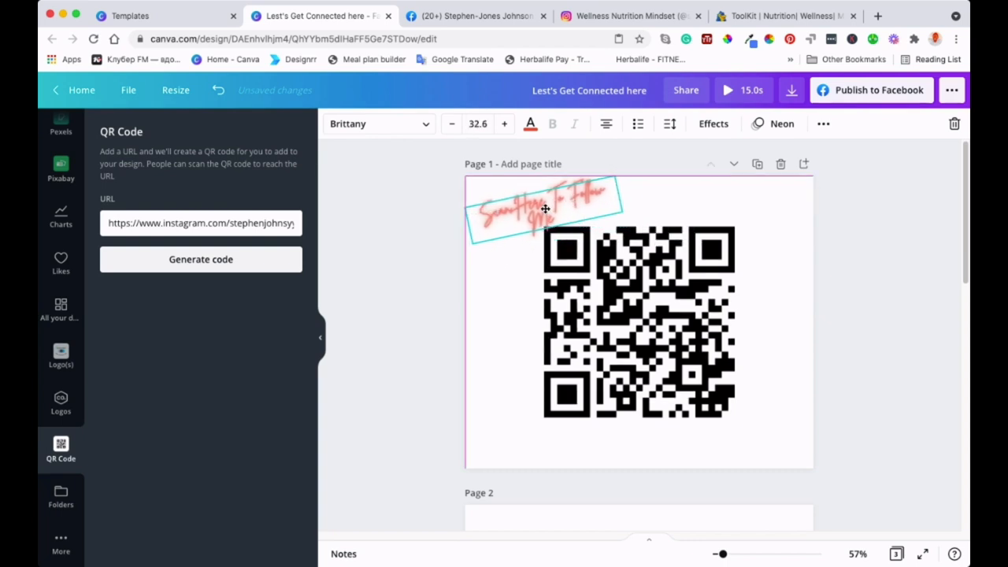
pyautogui.click(543, 209)
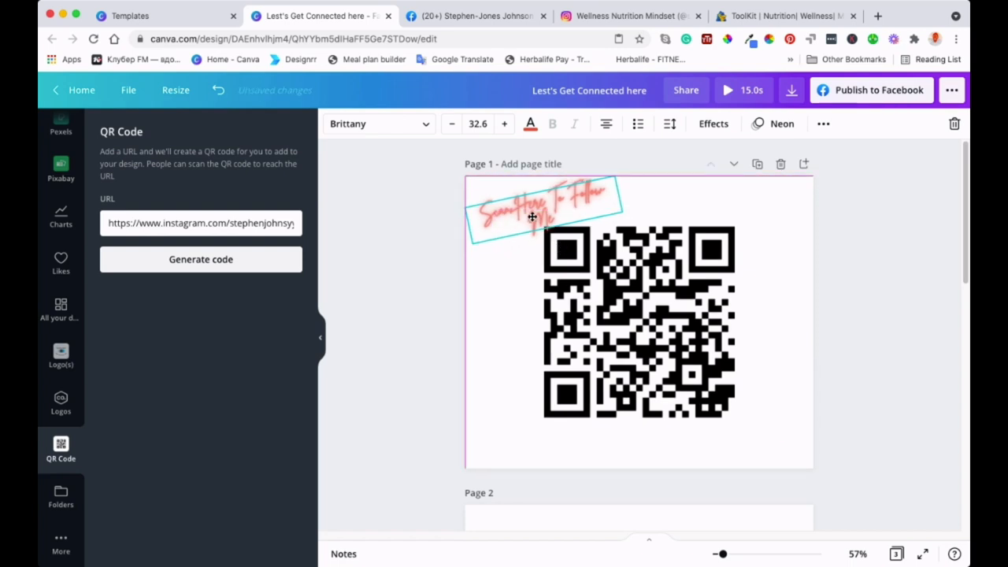
pyautogui.click(542, 208)
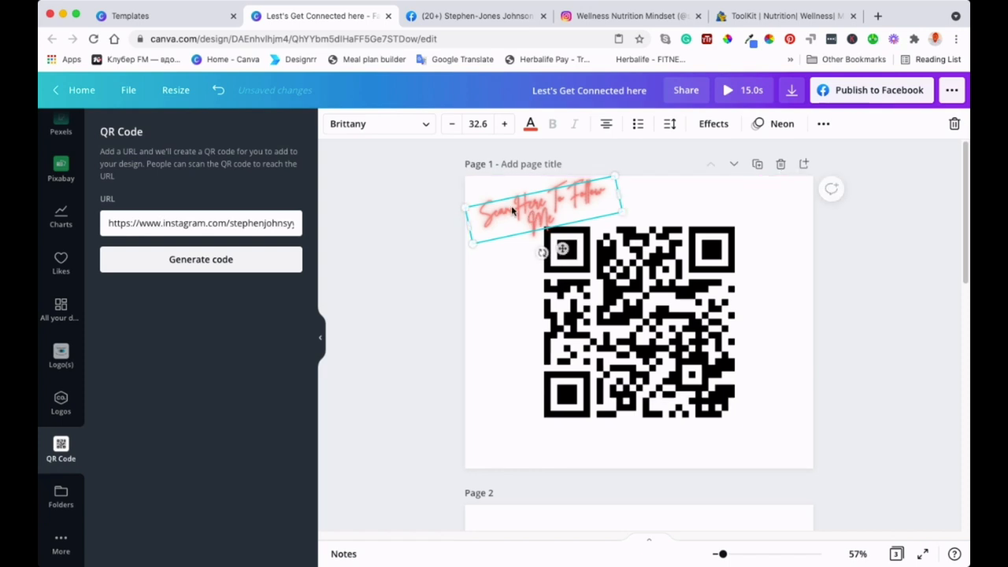
pyautogui.click(614, 314)
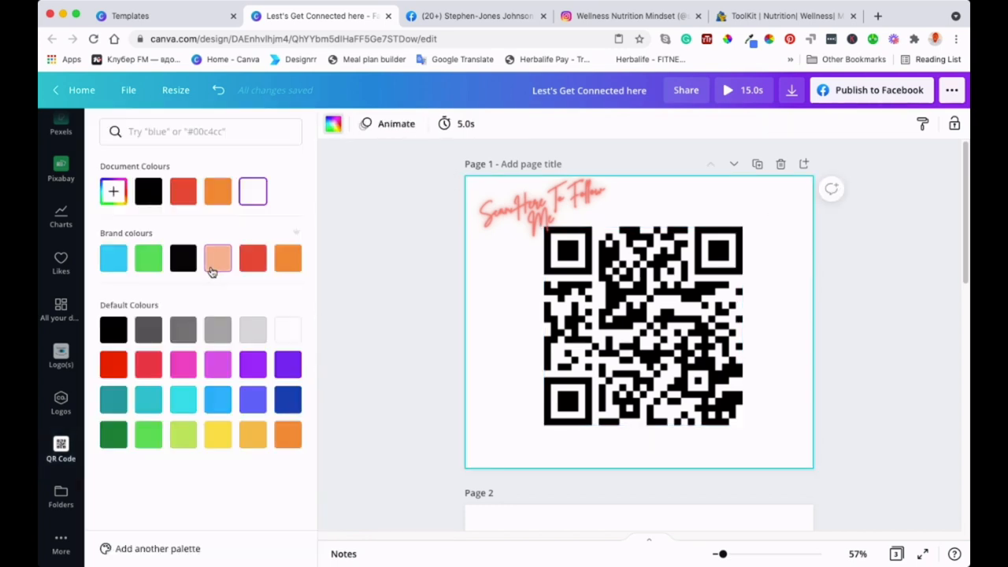
# Try the red and orange brand swatches, then settle on a peach background for page 1
pyautogui.click(218, 258)
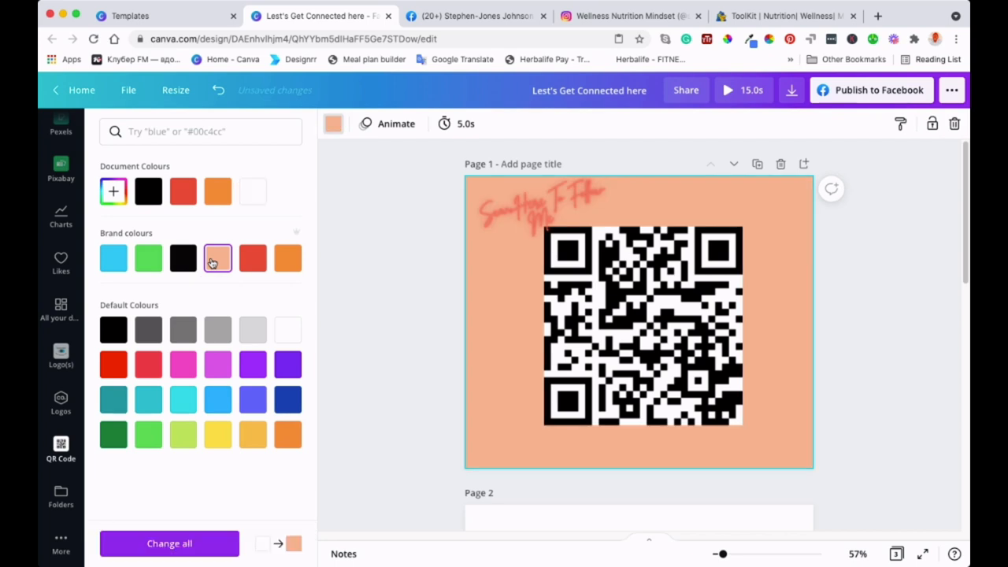
pyautogui.click(253, 258)
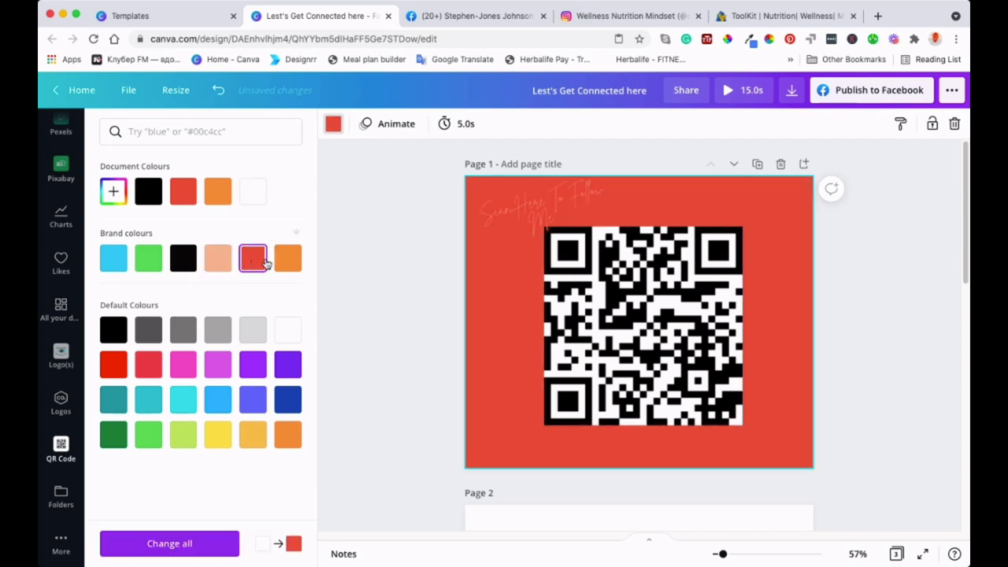
pyautogui.click(287, 259)
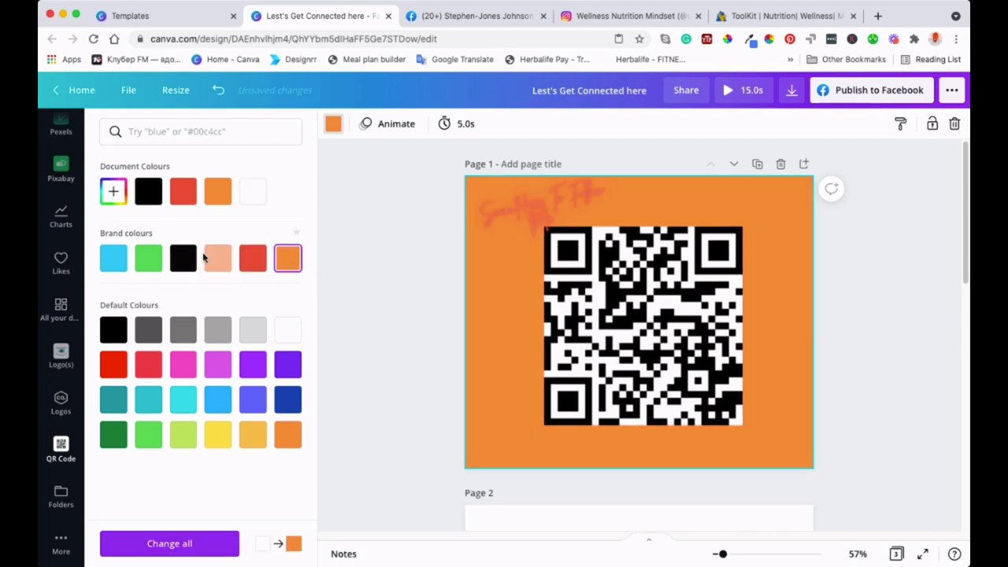
pyautogui.click(218, 258)
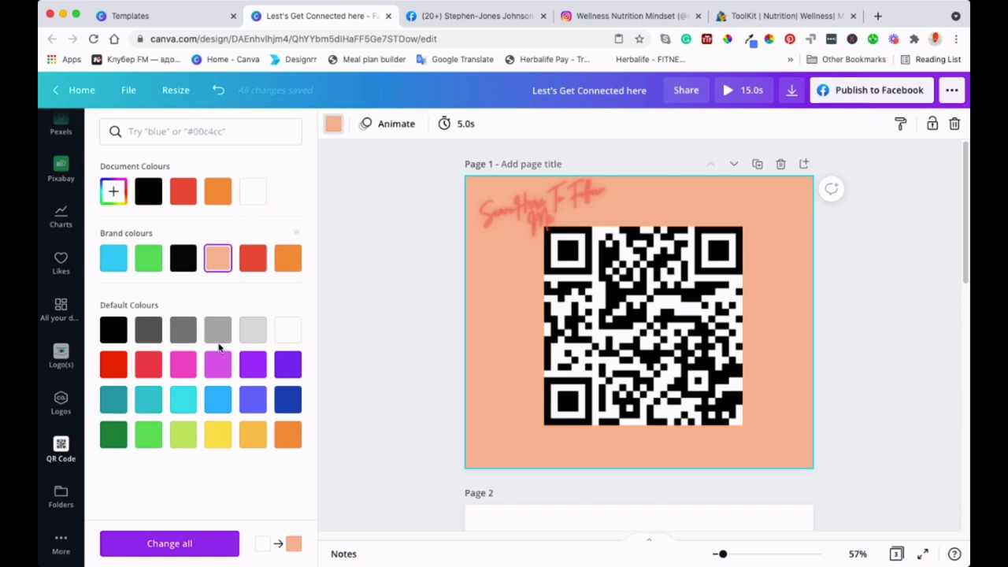
pyautogui.click(542, 209)
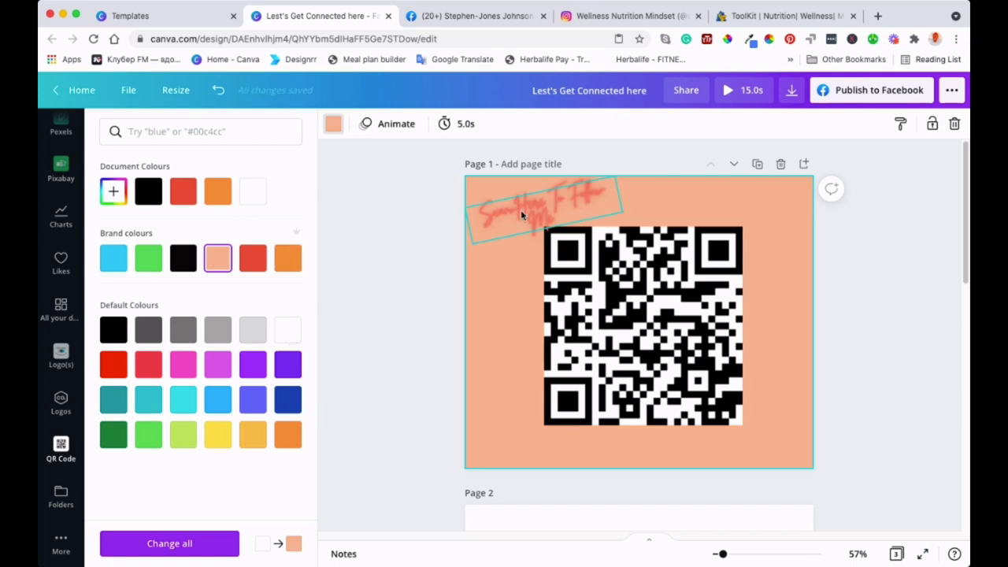
# Try black, then colour the 'Scan Here To Follow Me' heading white
pyautogui.click(535, 196)
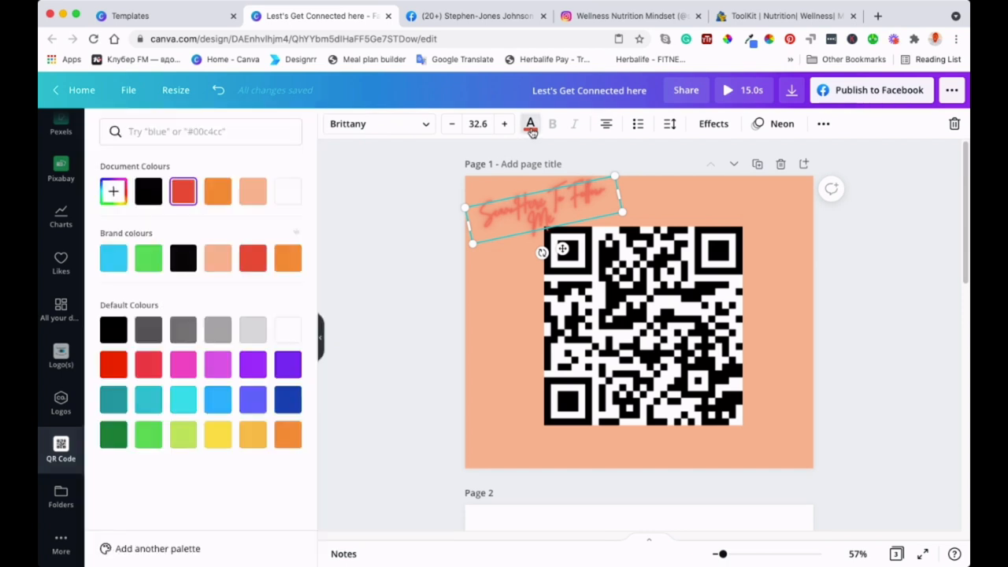
pyautogui.click(148, 191)
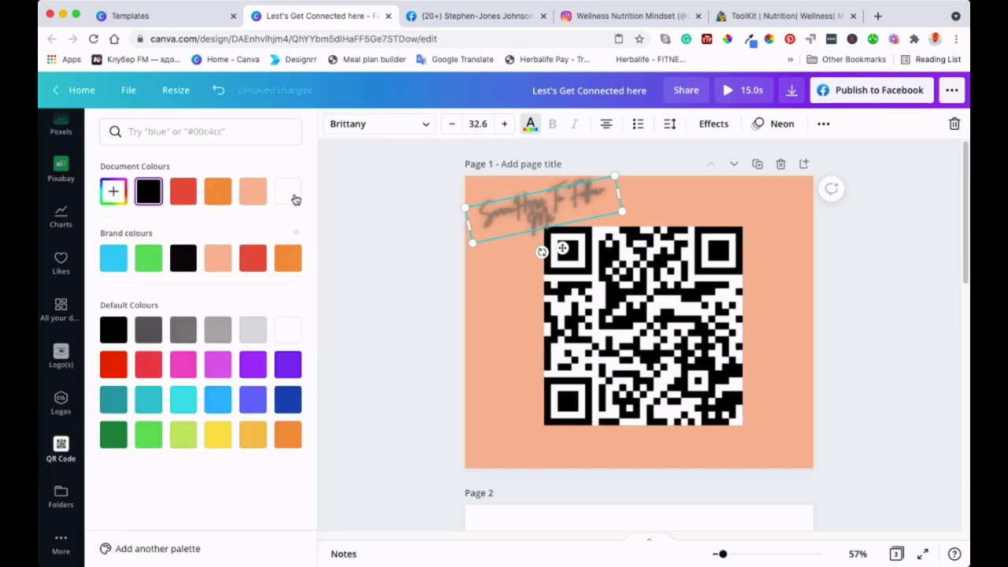
pyautogui.click(288, 190)
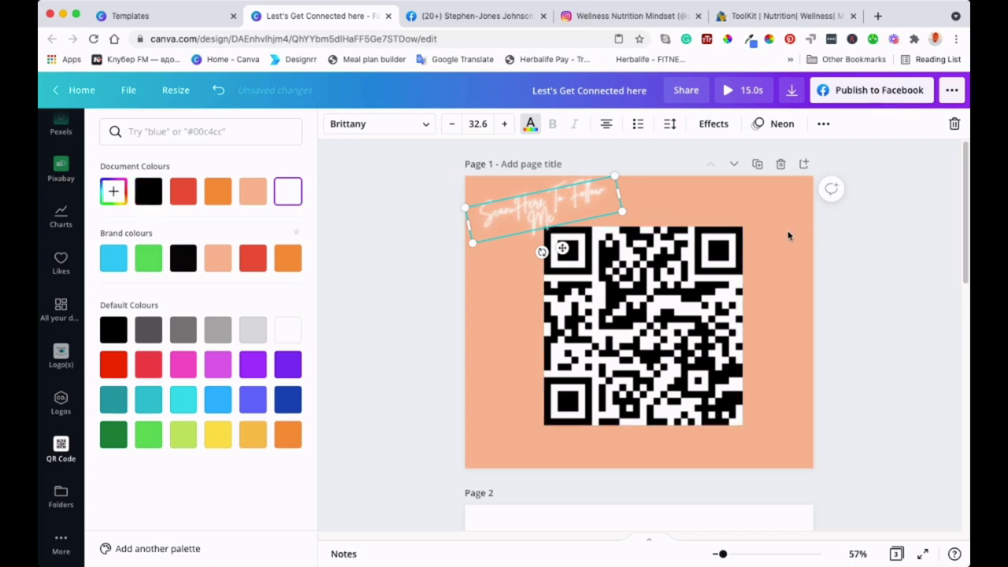
pyautogui.click(61, 449)
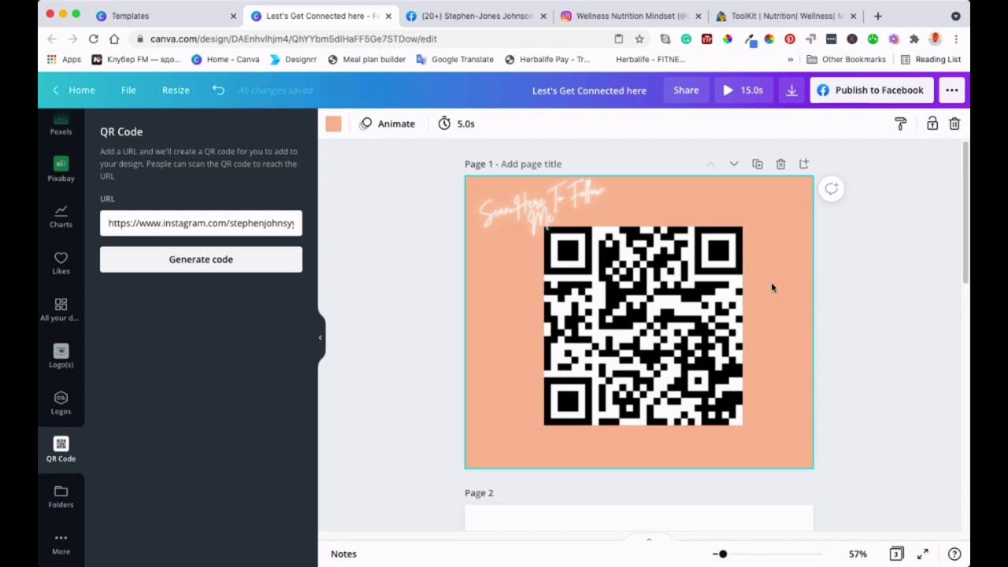
pyautogui.moveTo(776, 255)
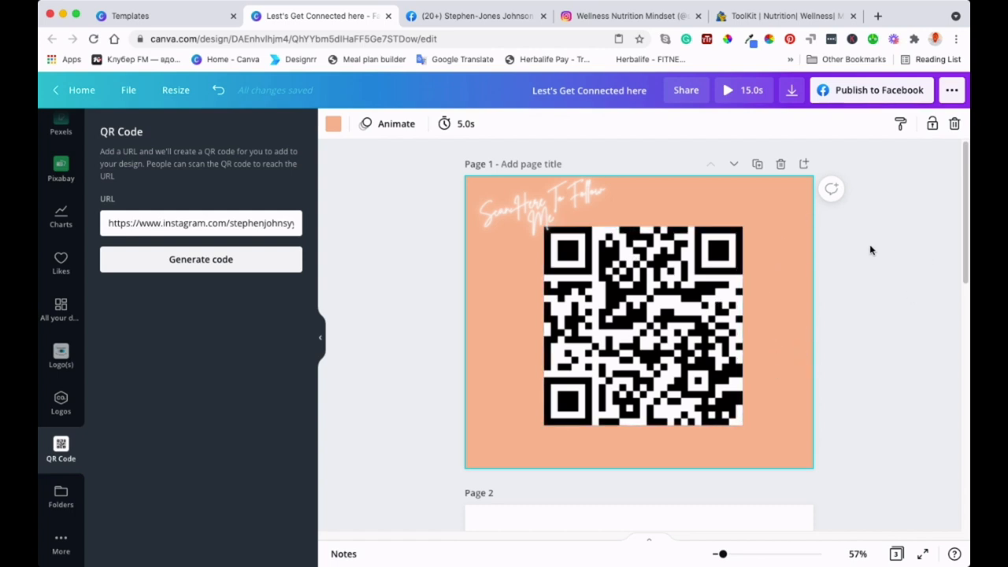
pyautogui.moveTo(825, 317)
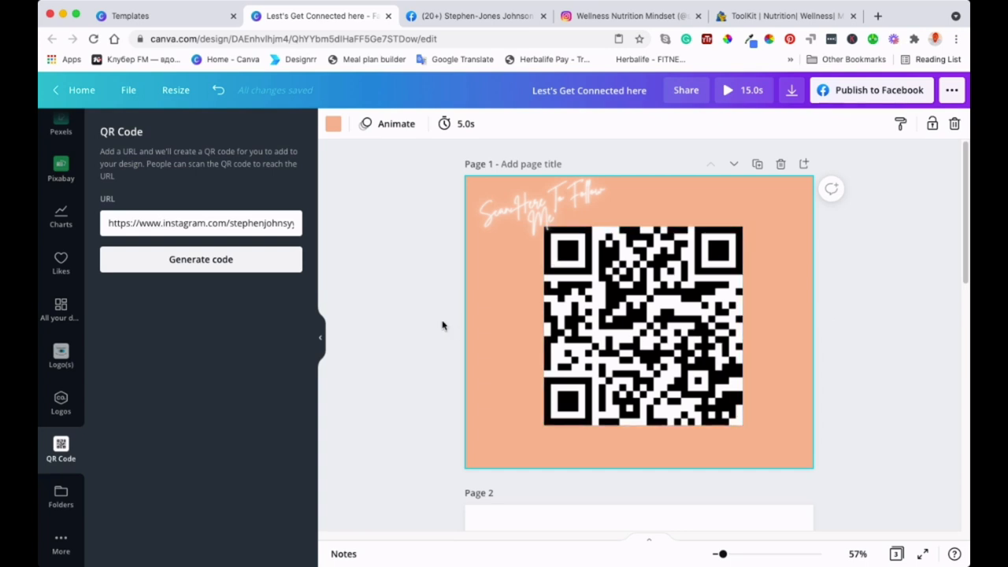
pyautogui.moveTo(396, 404)
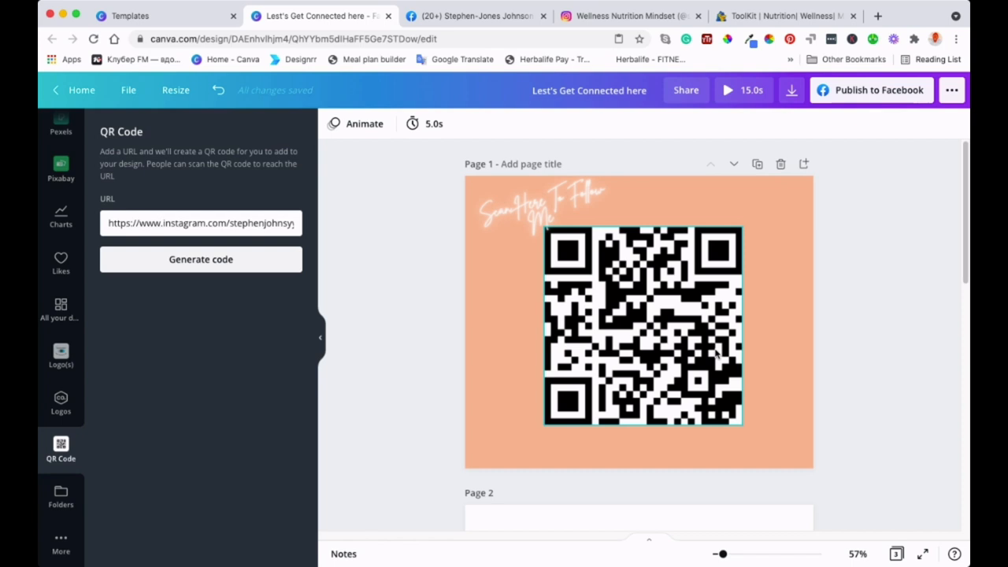
# Scroll to page 3's Scan Below heading, open the QR Code app, then go to ToolKit
pyautogui.scroll(-3)
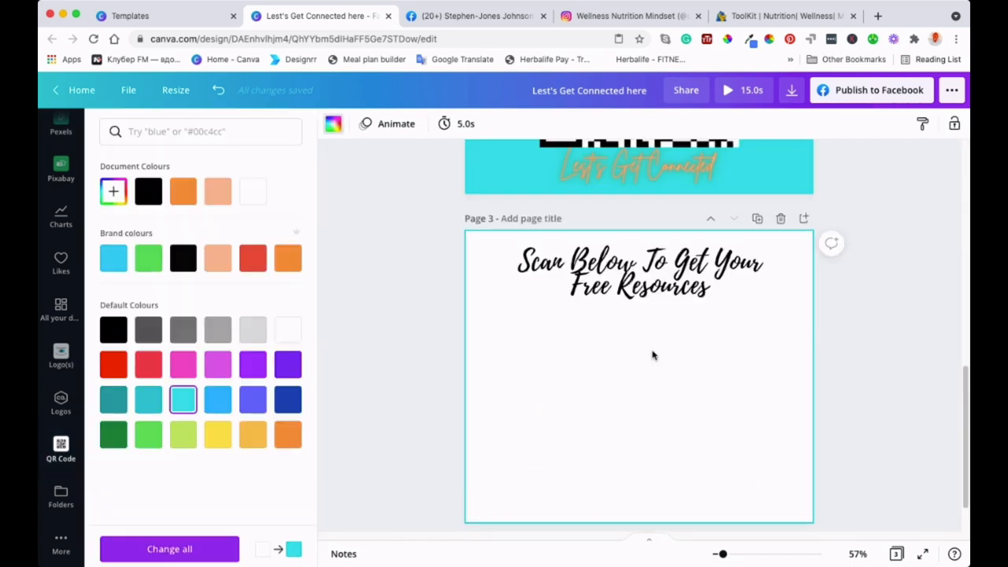
pyautogui.click(288, 329)
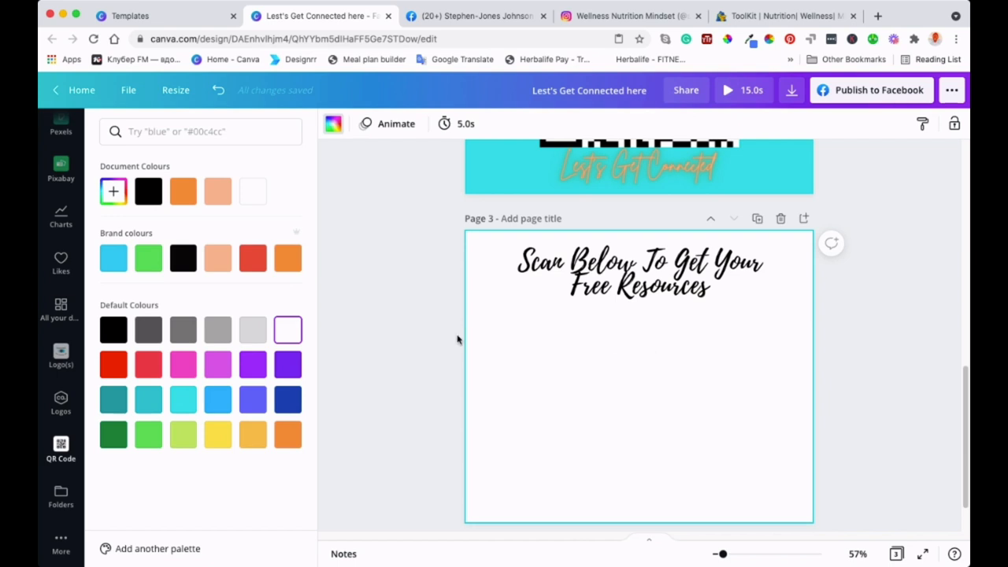
pyautogui.moveTo(351, 277)
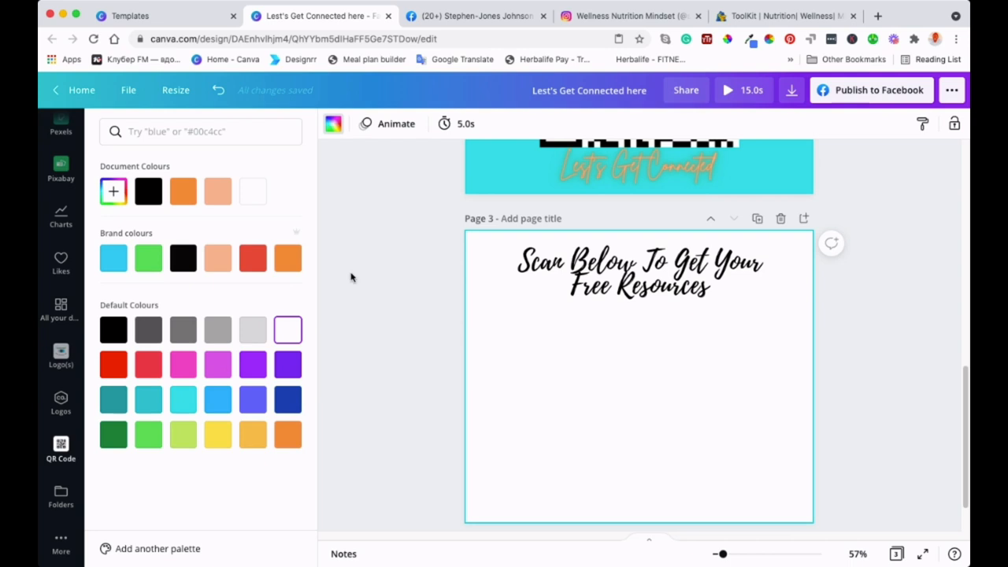
pyautogui.moveTo(452, 467)
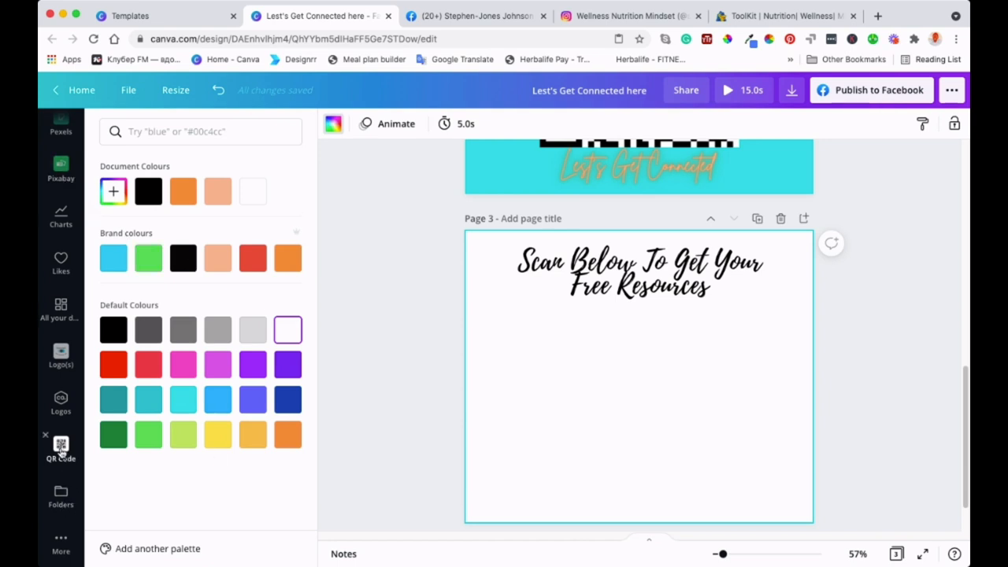
pyautogui.click(61, 449)
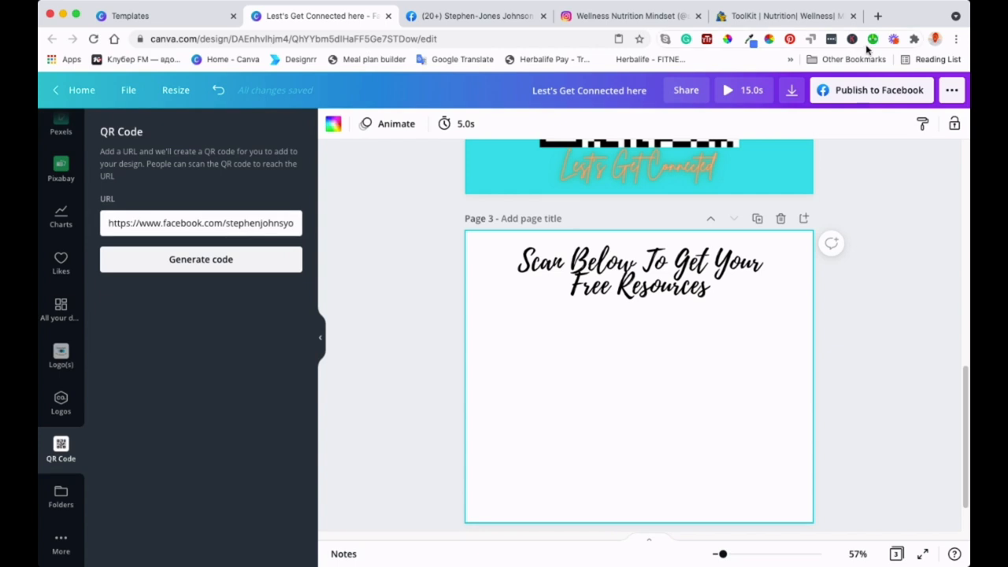
pyautogui.click(780, 15)
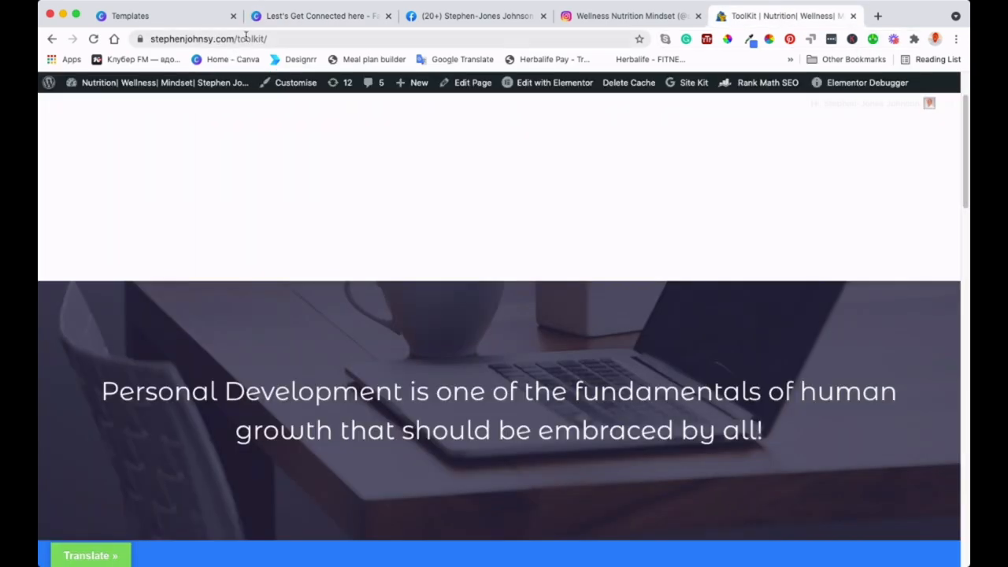
# Copy the toolkit page's URL, scroll through the page, and return to Canva
pyautogui.click(208, 38)
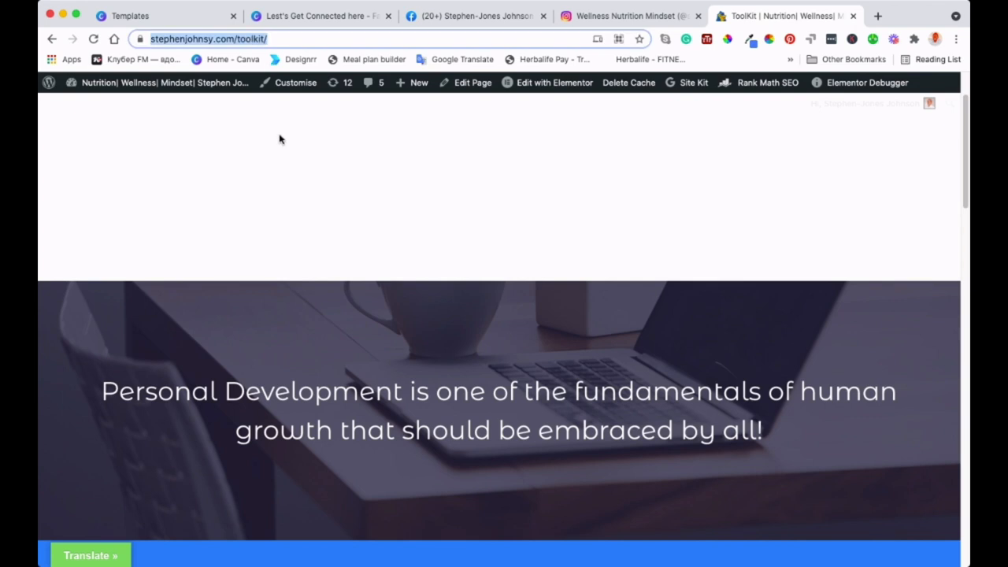
pyautogui.scroll(-3)
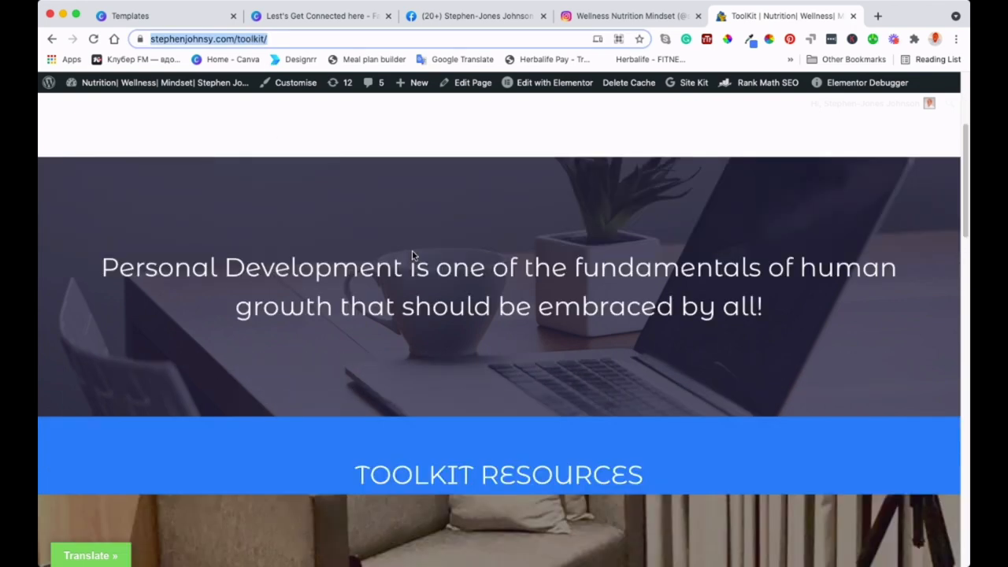
pyautogui.scroll(-3)
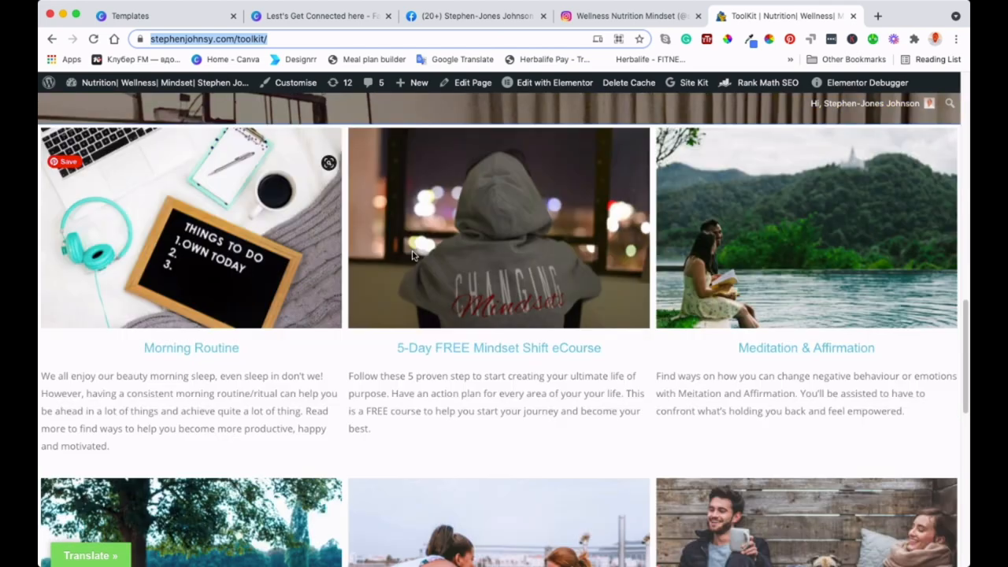
pyautogui.scroll(-3)
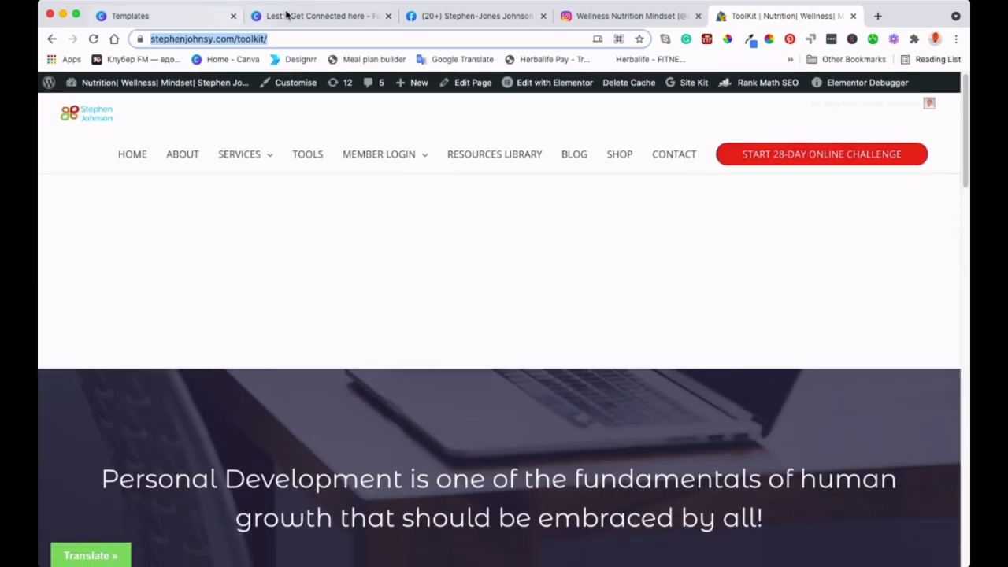
pyautogui.click(319, 16)
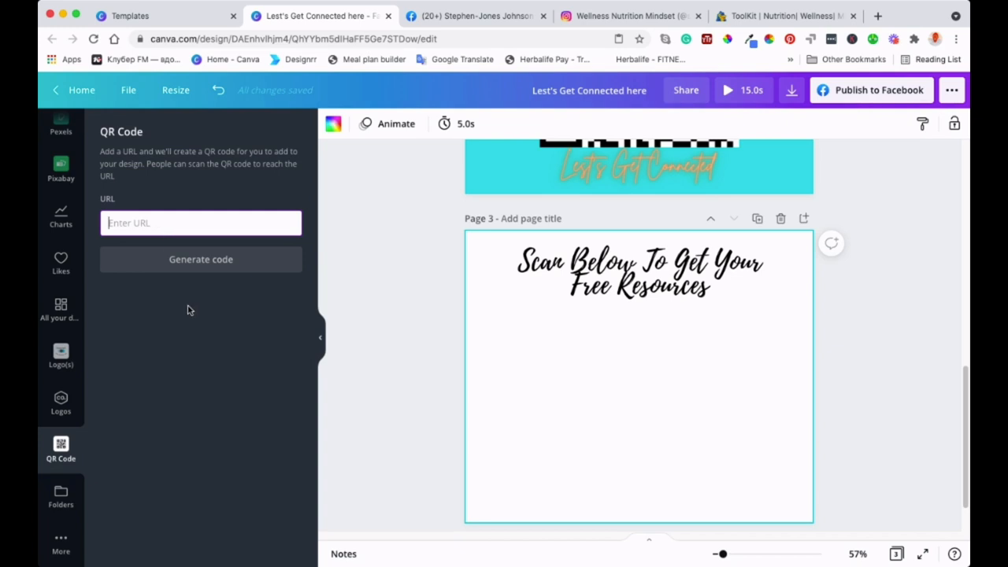
pyautogui.write('https://stephenjohnsy.com/toolkit/')
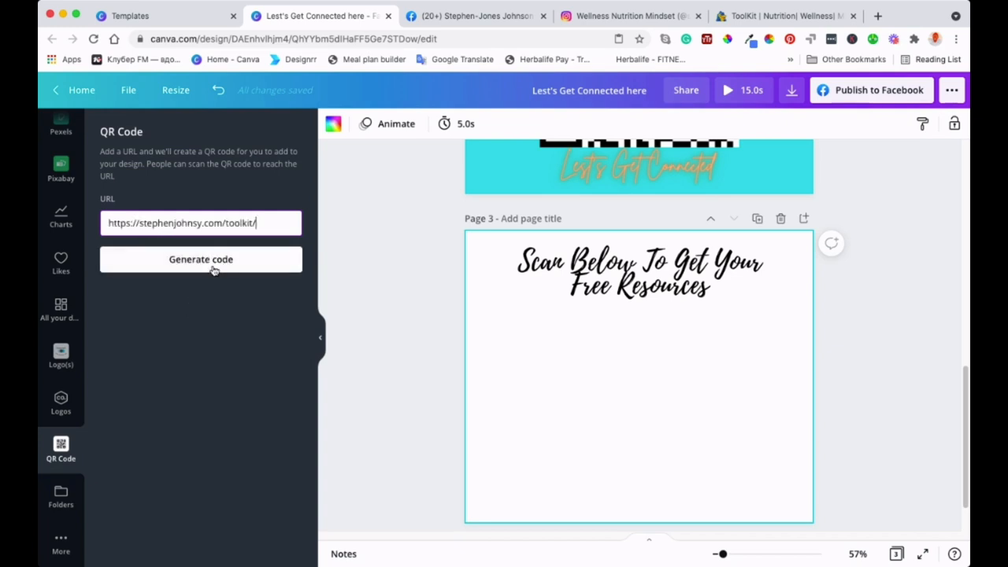
pyautogui.click(200, 259)
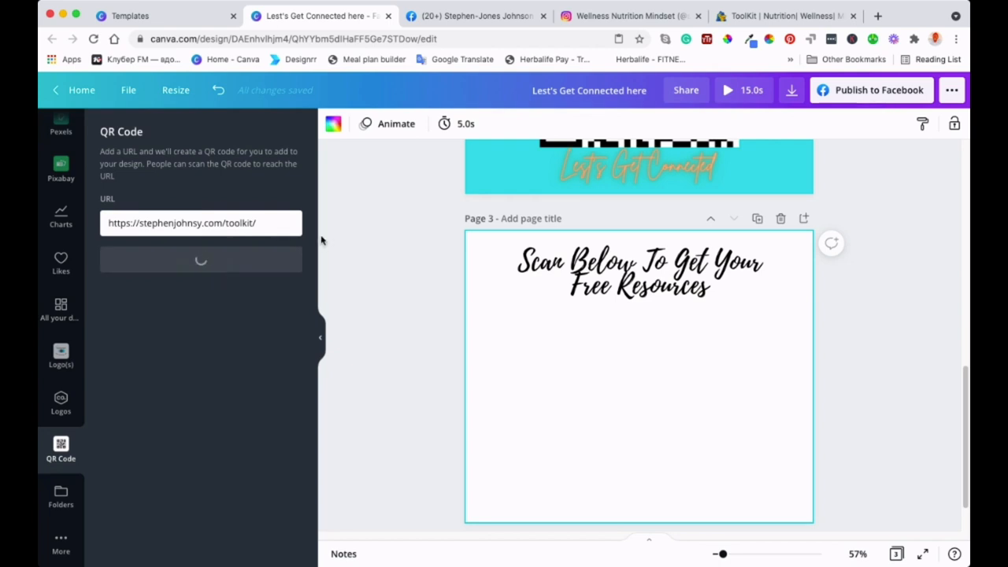
pyautogui.click(201, 260)
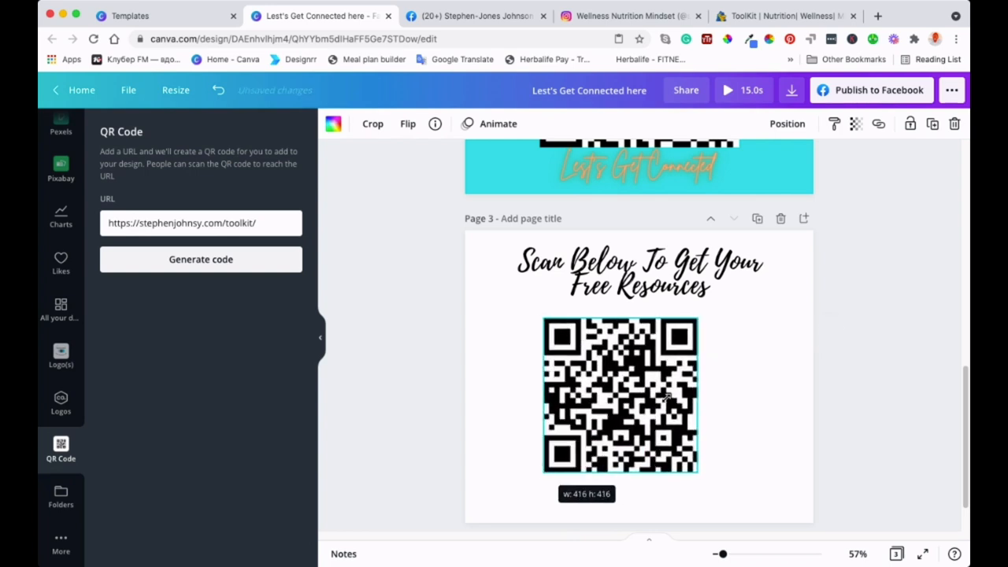
# Enlarge the page 3 QR code and fit it just below the Scan Below heading
pyautogui.moveTo(696, 471); pyautogui.dragTo(737, 473)
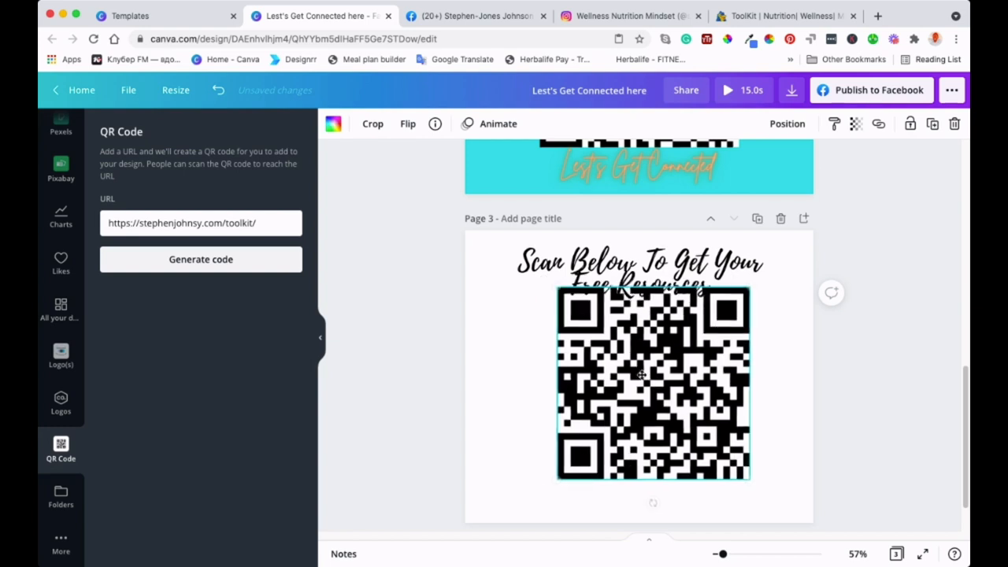
pyautogui.click(652, 384)
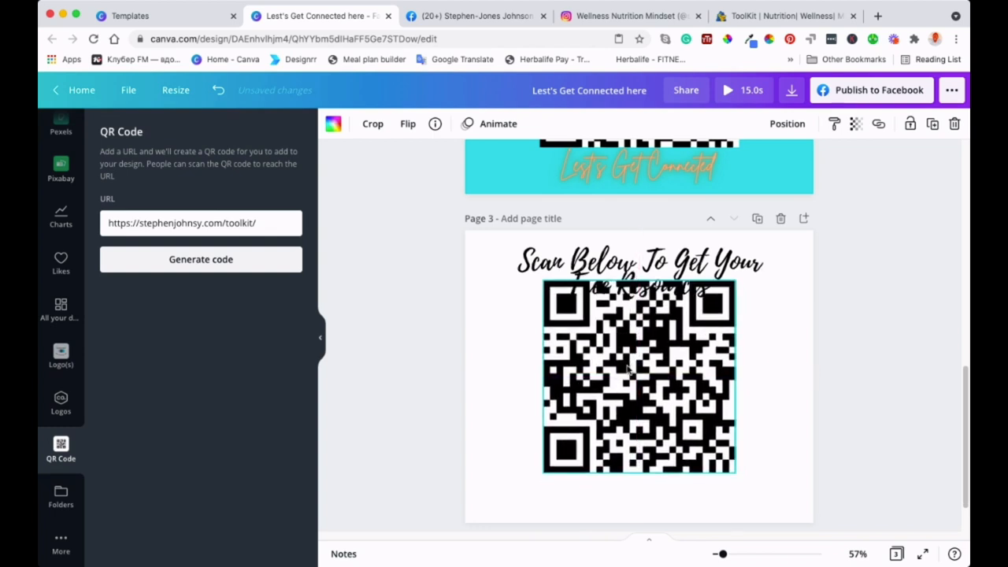
pyautogui.moveTo(639, 376); pyautogui.dragTo(649, 388)
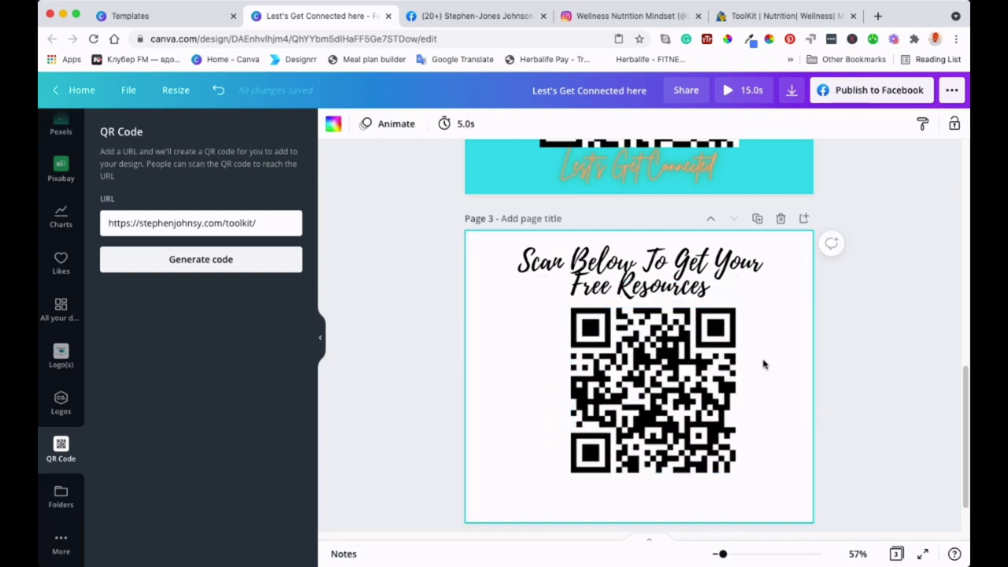
pyautogui.moveTo(485, 403)
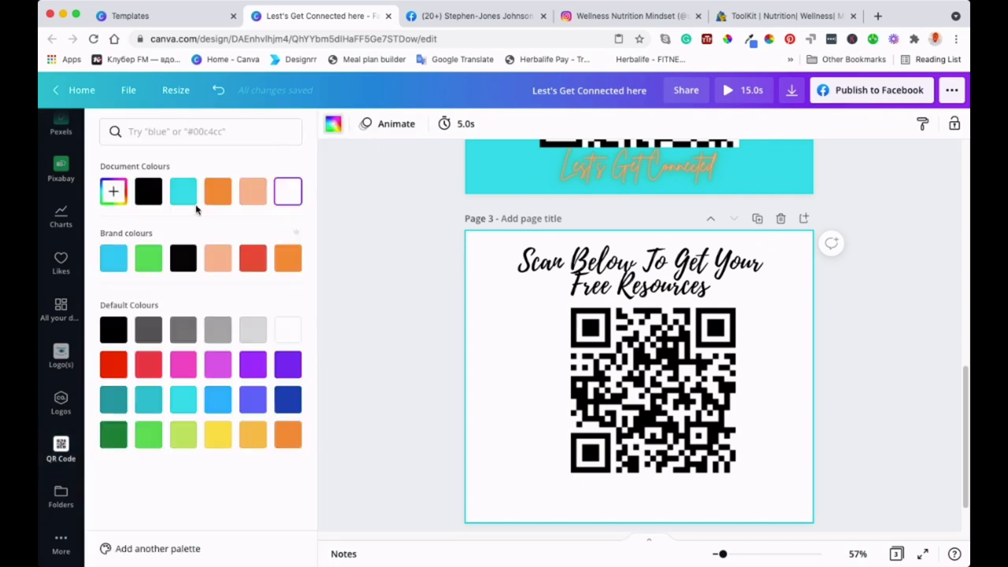
# Try a peach swatch, then set page 3's background to light grey
pyautogui.click(183, 192)
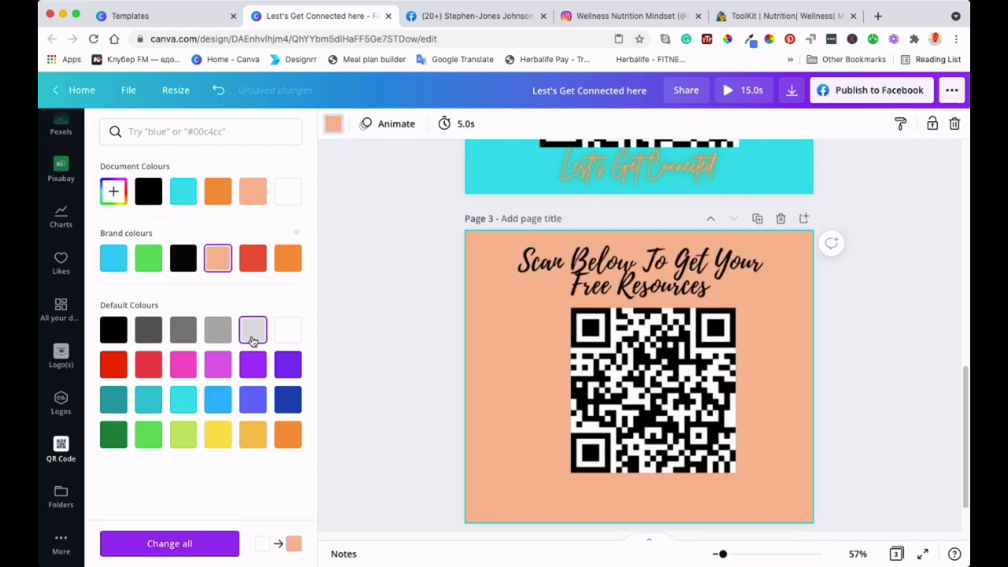
pyautogui.click(253, 330)
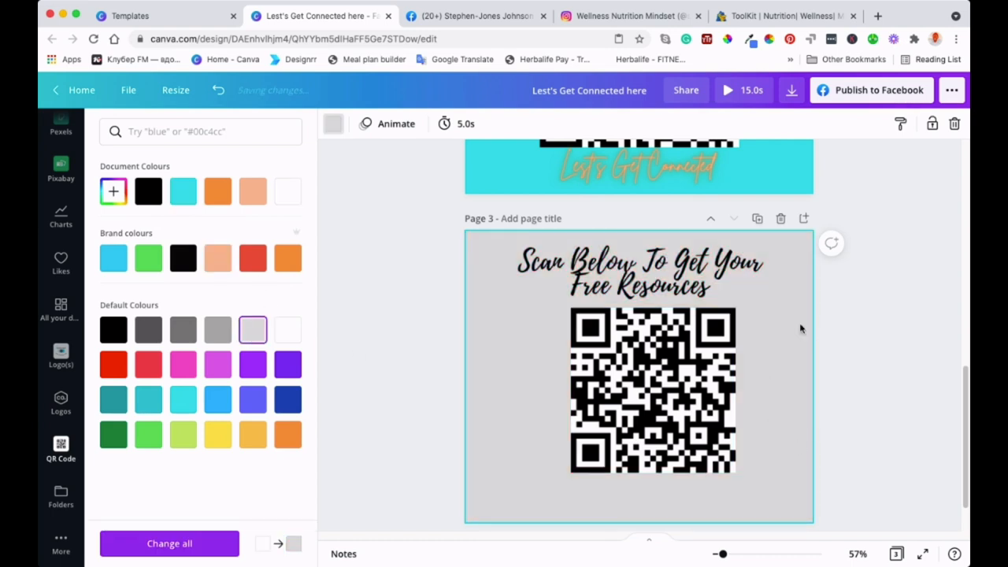
pyautogui.click(61, 449)
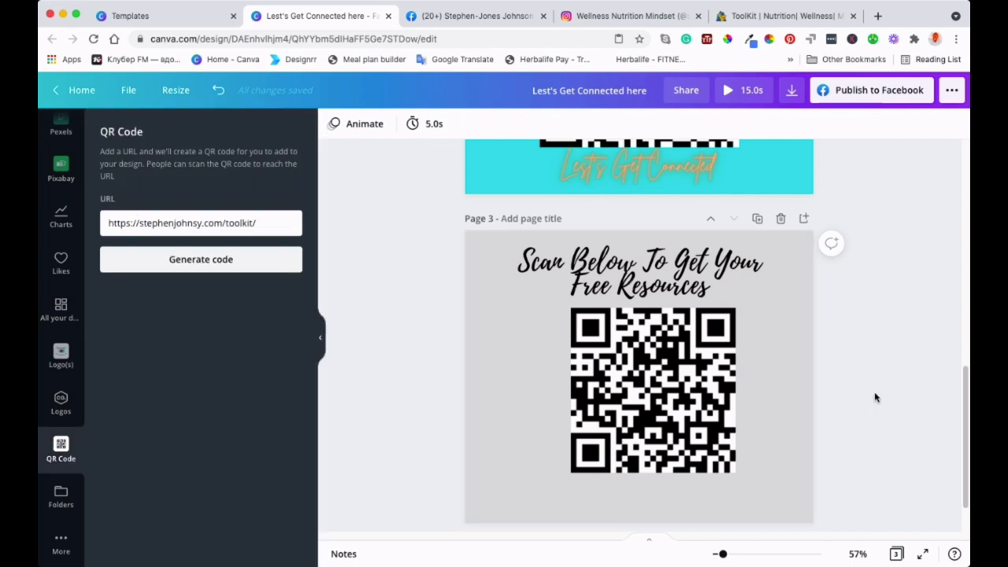
pyautogui.click(494, 472)
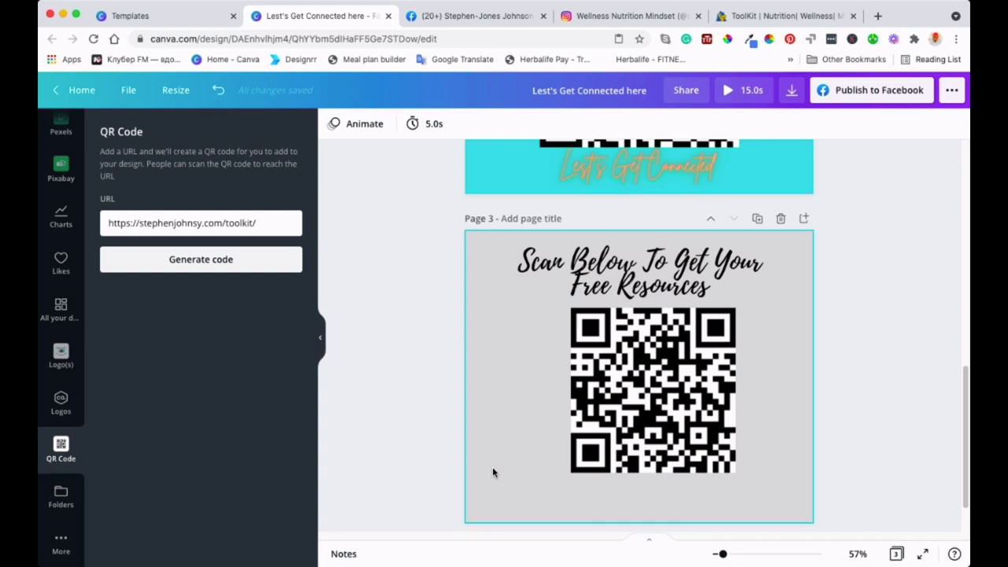
pyautogui.moveTo(497, 467)
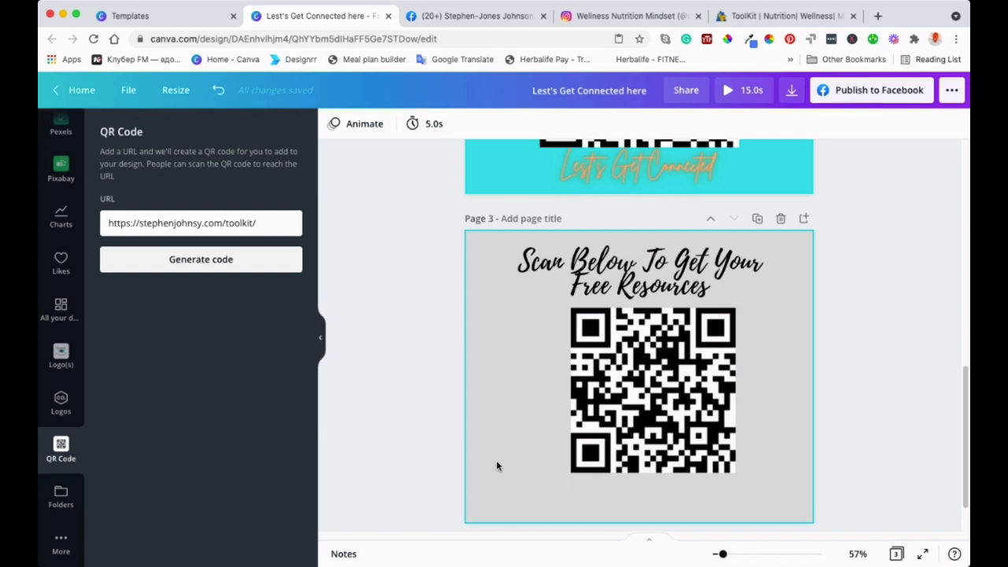
pyautogui.scroll(-3)
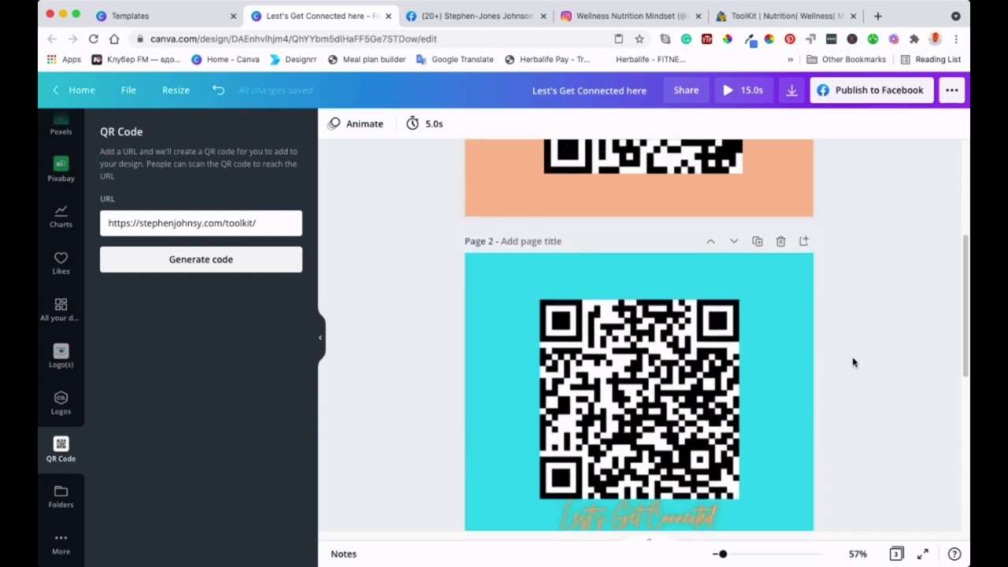
pyautogui.scroll(-3)
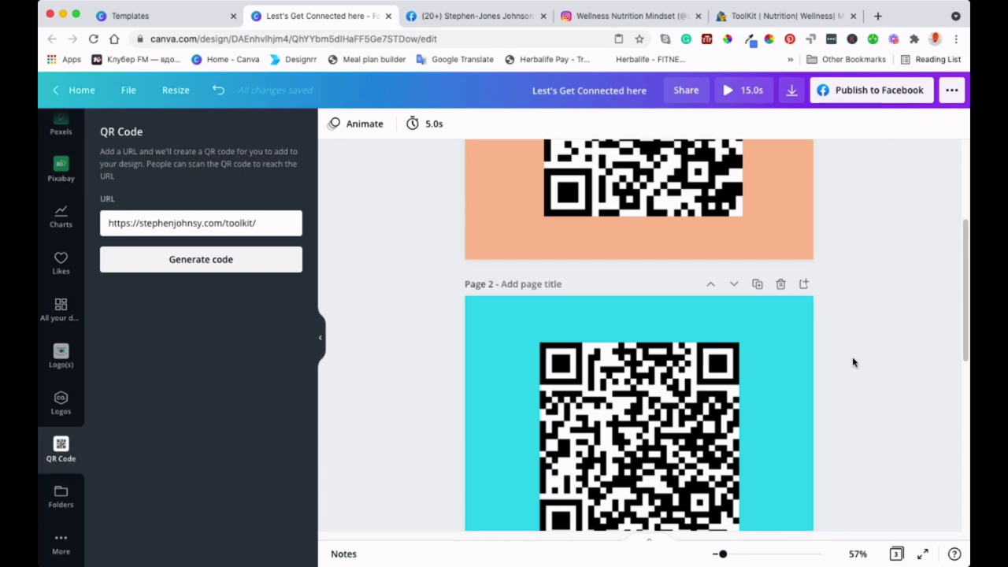
pyautogui.moveTo(866, 307)
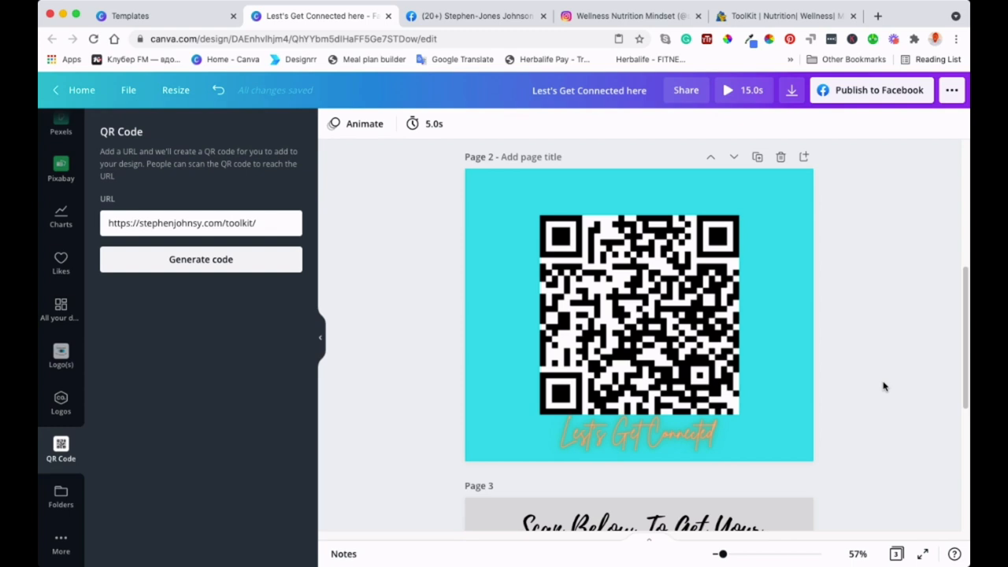
pyautogui.moveTo(877, 363)
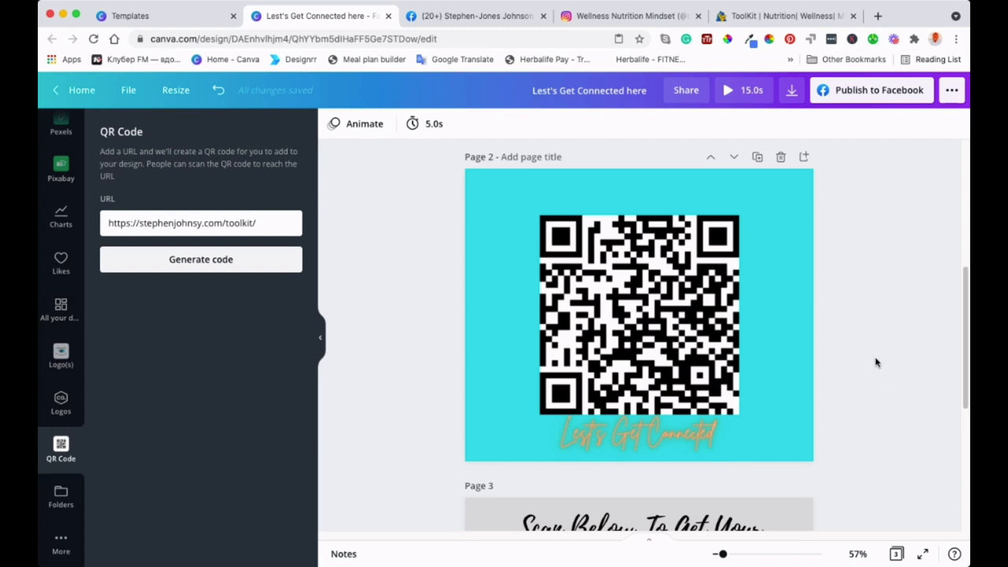
pyautogui.scroll(-3)
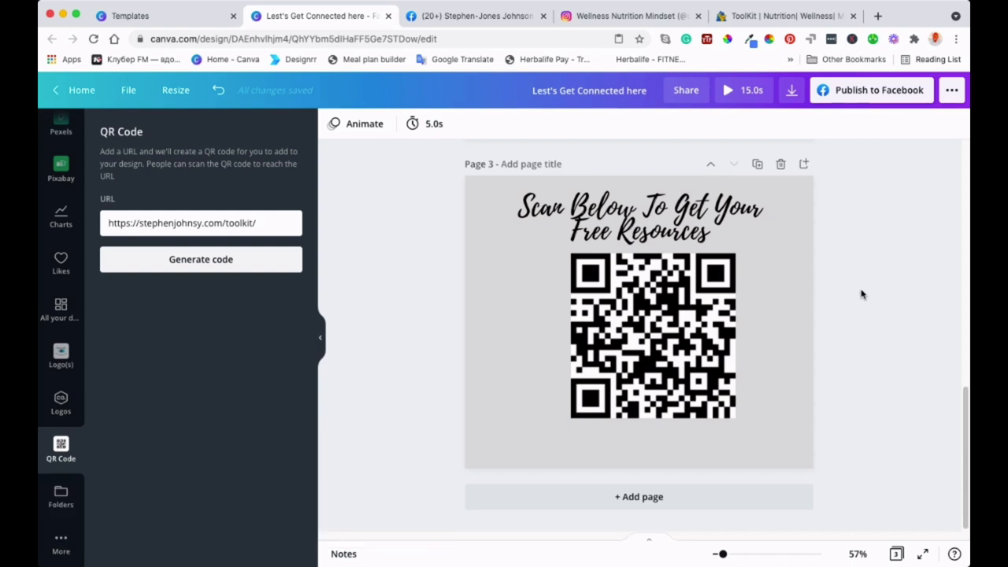
pyautogui.moveTo(833, 294)
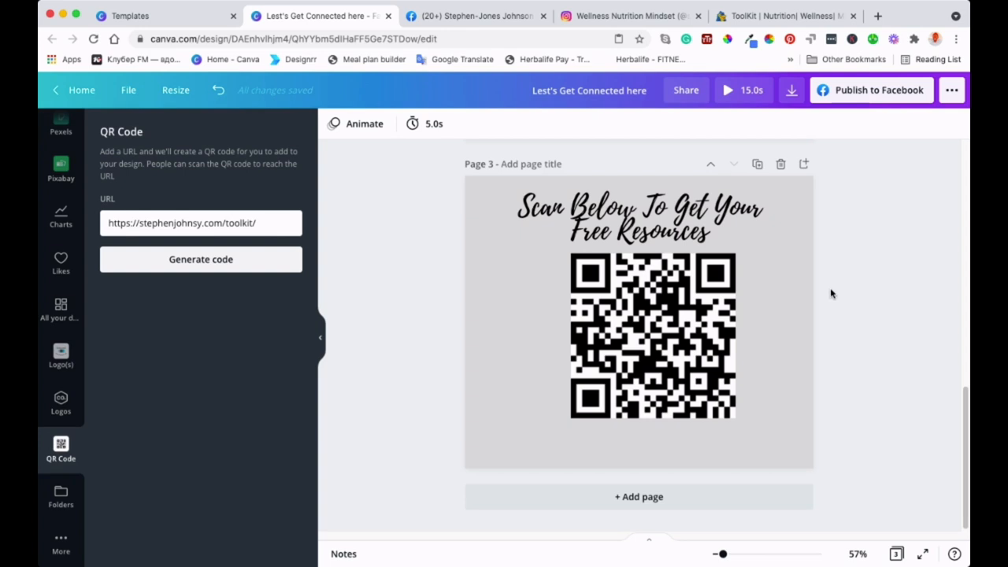
pyautogui.moveTo(814, 208)
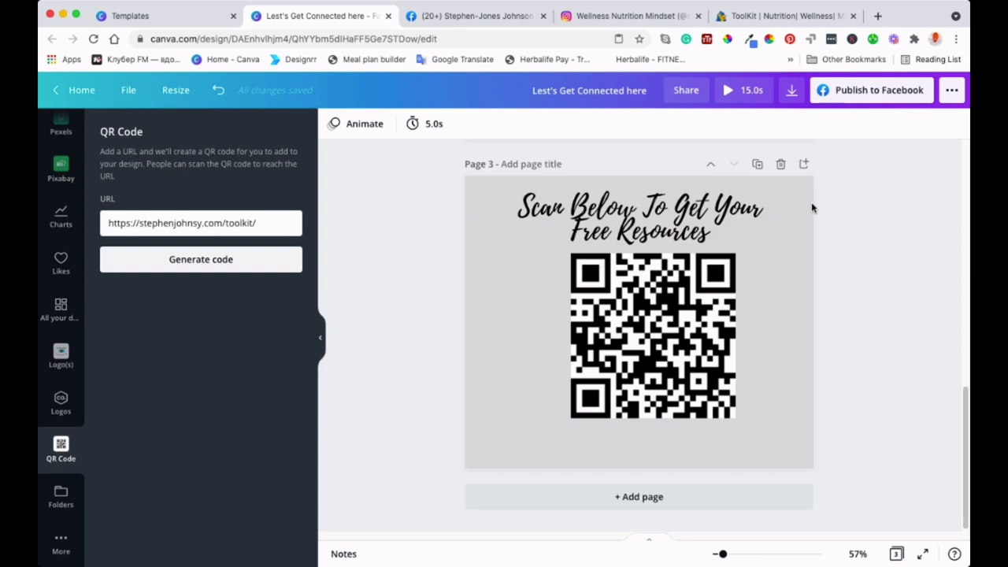